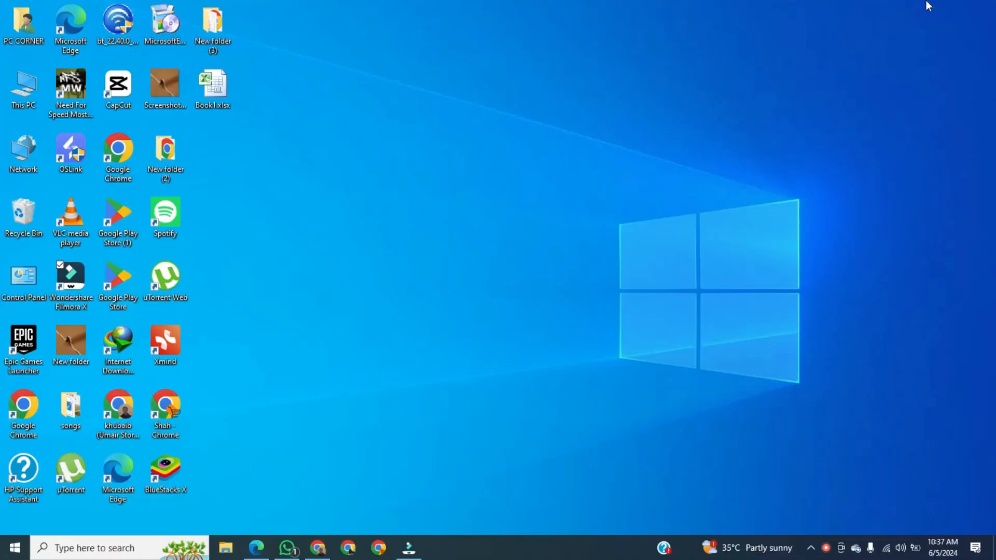
{"action": "mouse_move", "coordinate": [358, 365]}
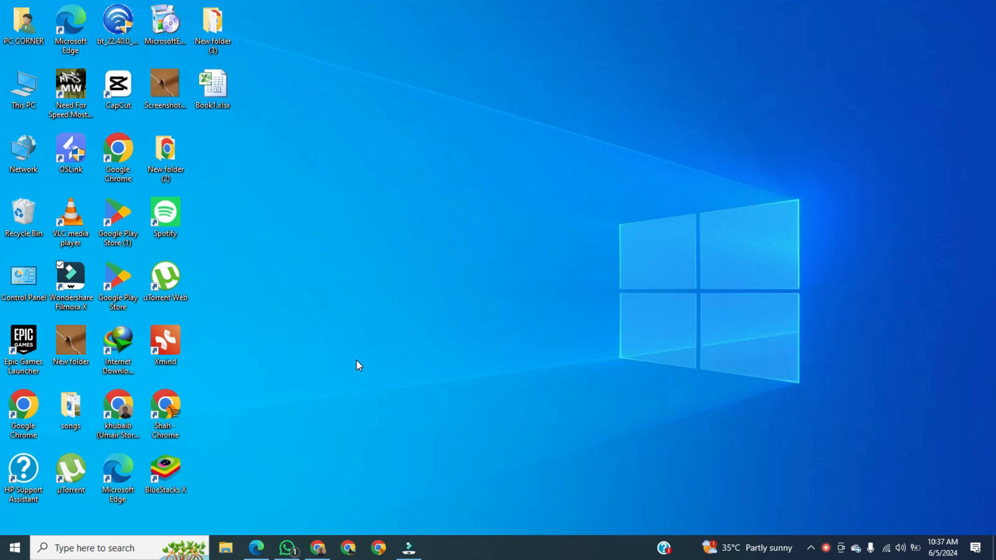
Search the taskbar for 'ms word' to launch Word 2010 with a blank document
{"action": "left_click", "coordinate": [95, 548]}
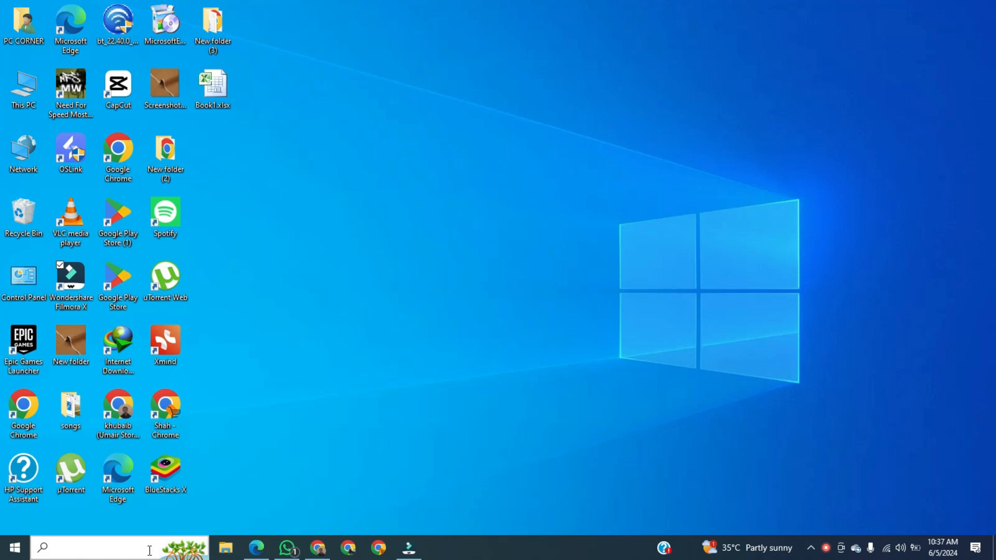
{"action": "type", "text": "ms"}
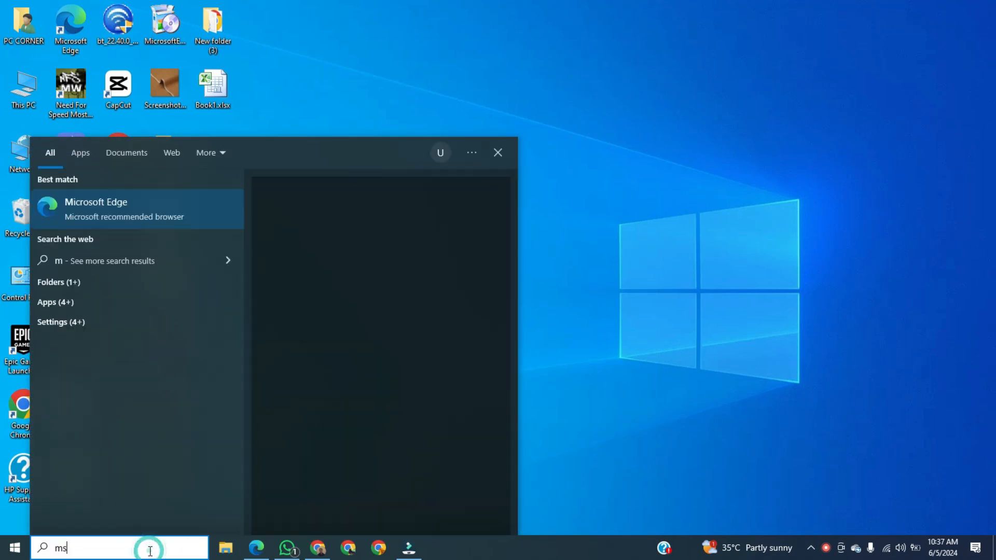
{"action": "type", "text": "word"}
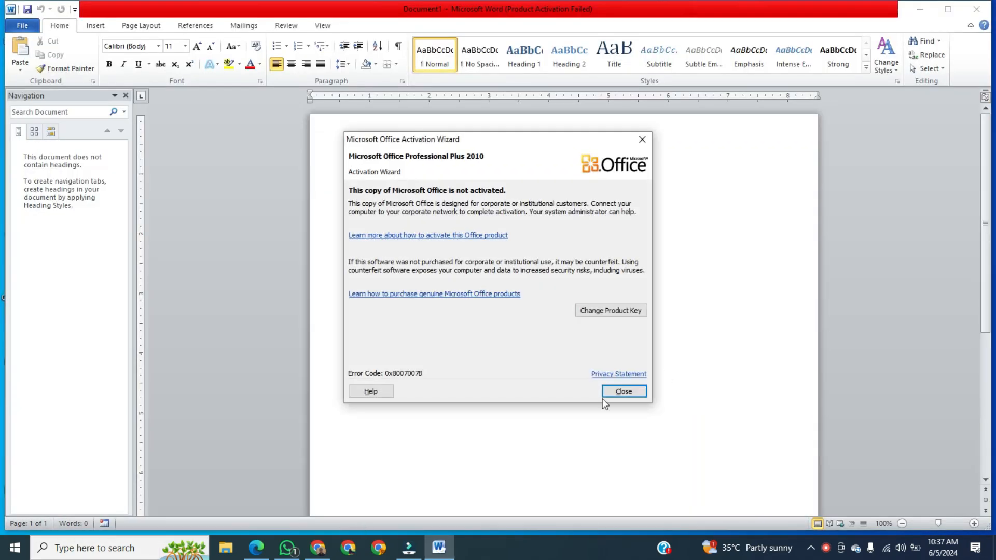
Close the activation wizard and set the page margins to Narrow (0.5")
{"action": "left_click", "coordinate": [622, 390]}
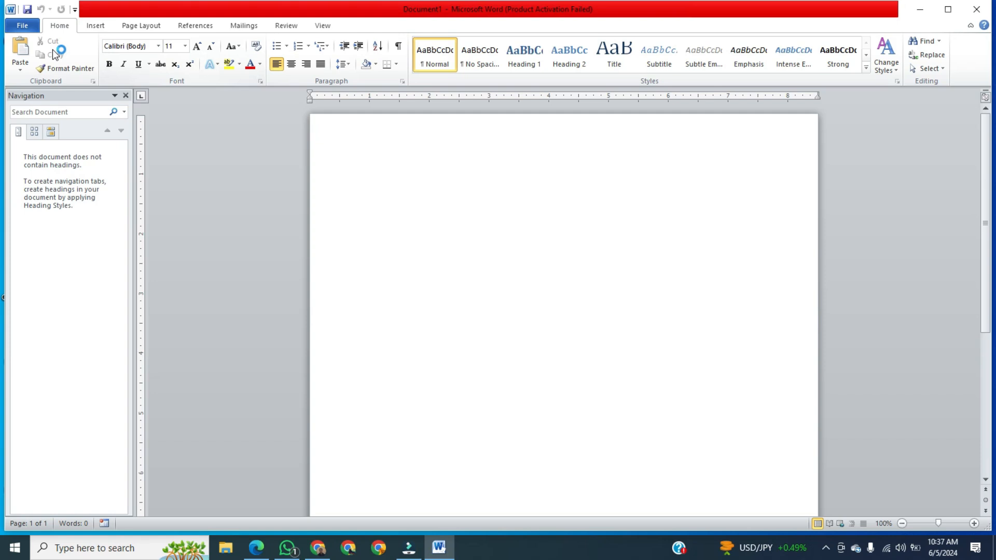
{"action": "left_click", "coordinate": [22, 26]}
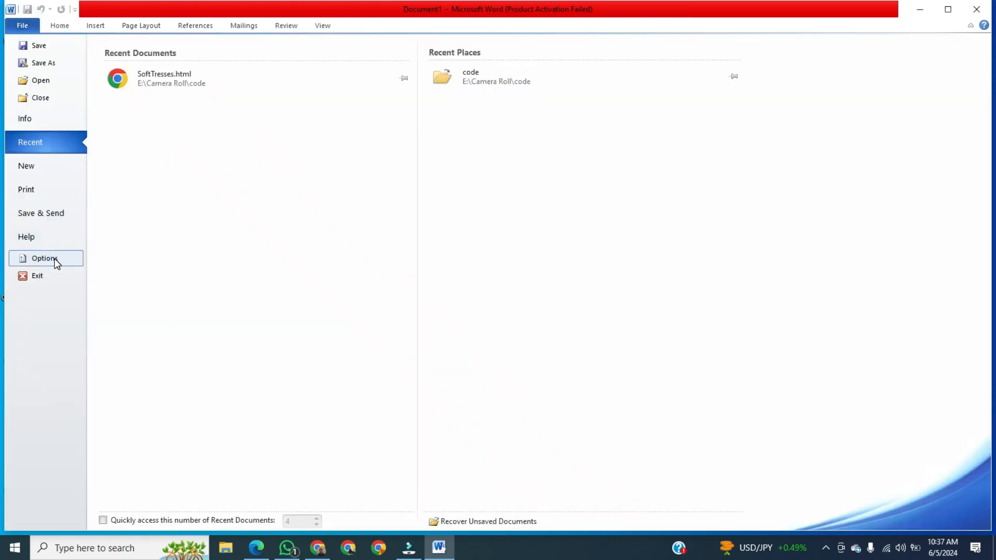
{"action": "mouse_move", "coordinate": [62, 193]}
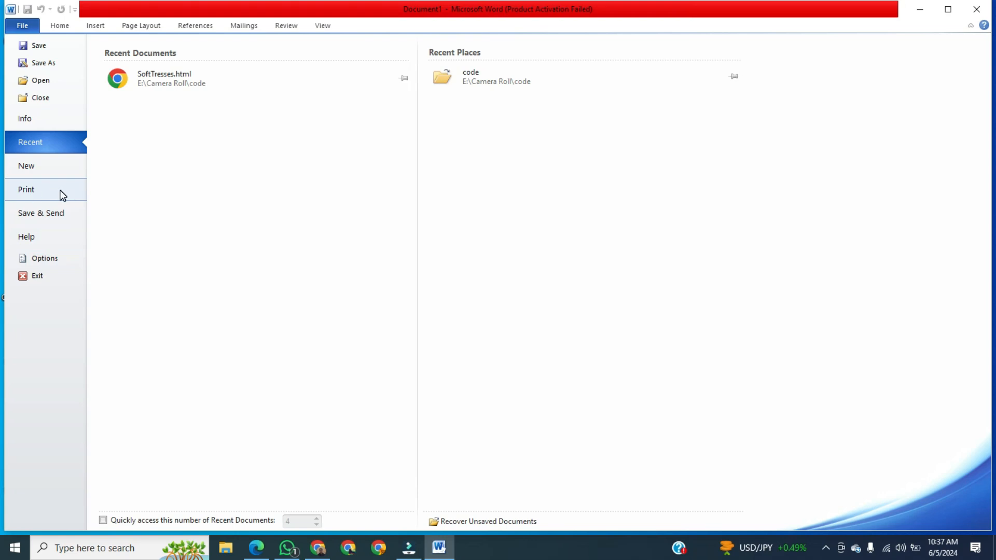
{"action": "left_click", "coordinate": [26, 190]}
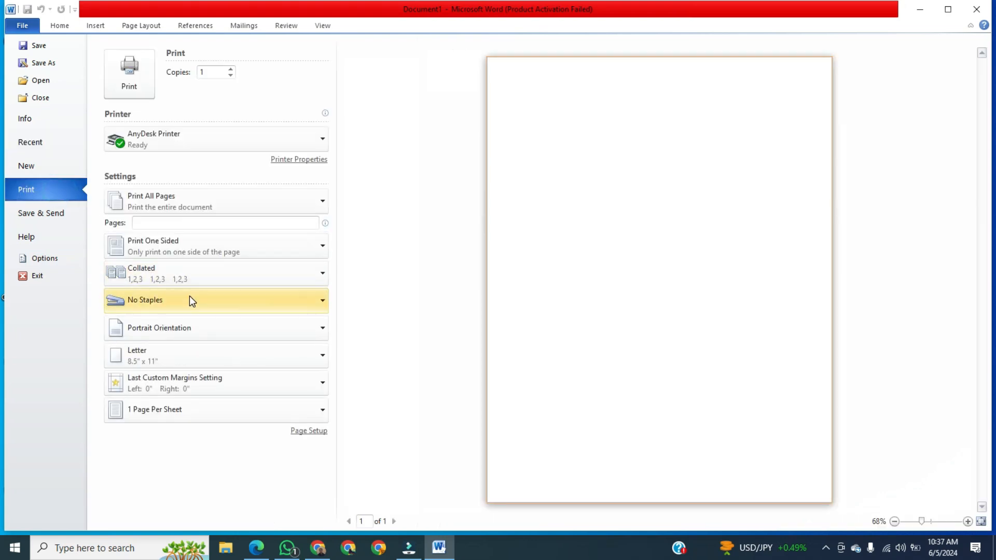
{"action": "mouse_move", "coordinate": [210, 382]}
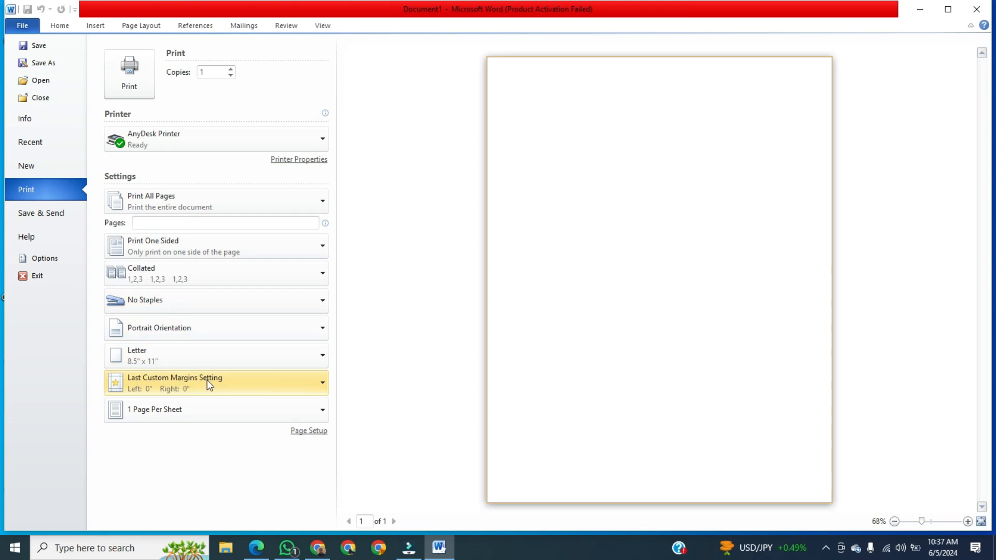
{"action": "left_click", "coordinate": [320, 383]}
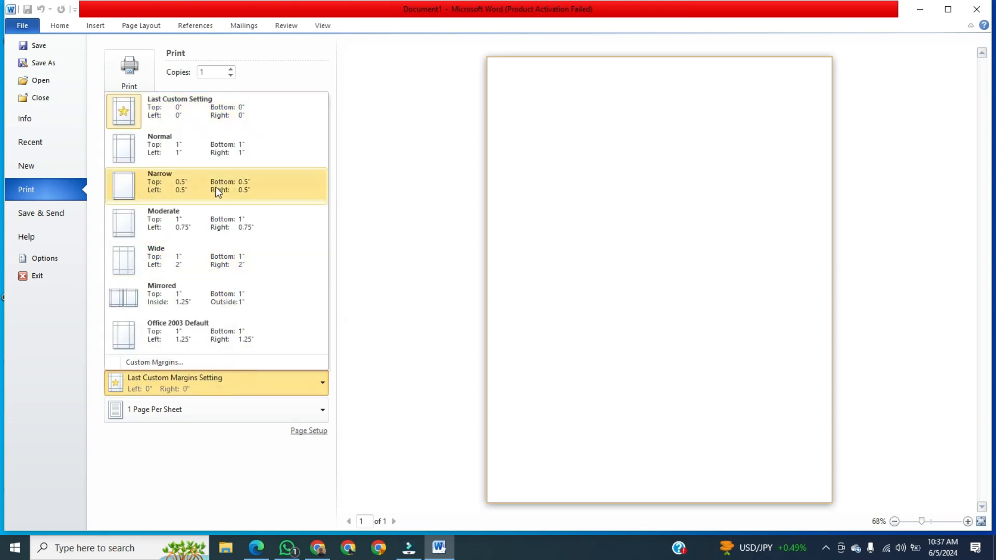
{"action": "mouse_move", "coordinate": [229, 187]}
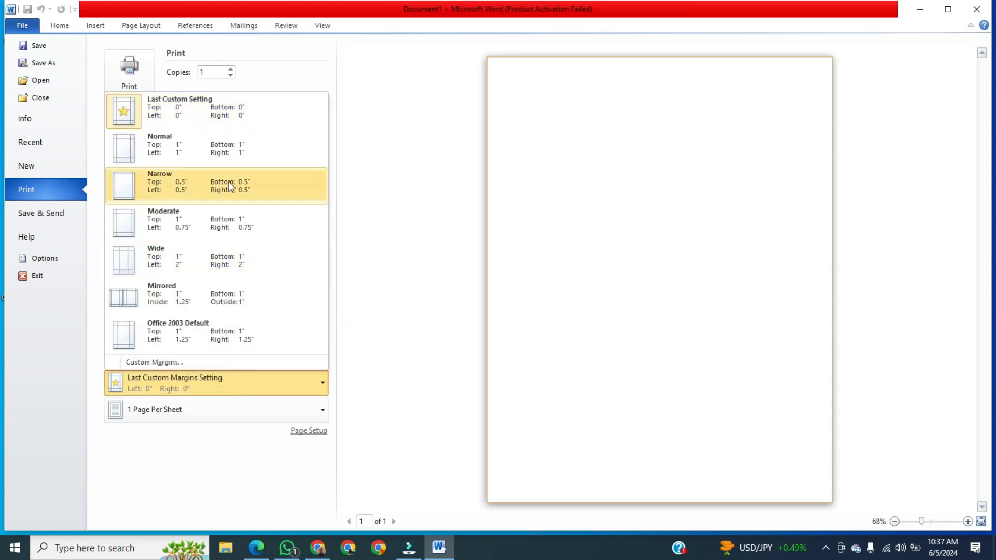
{"action": "left_click", "coordinate": [215, 185]}
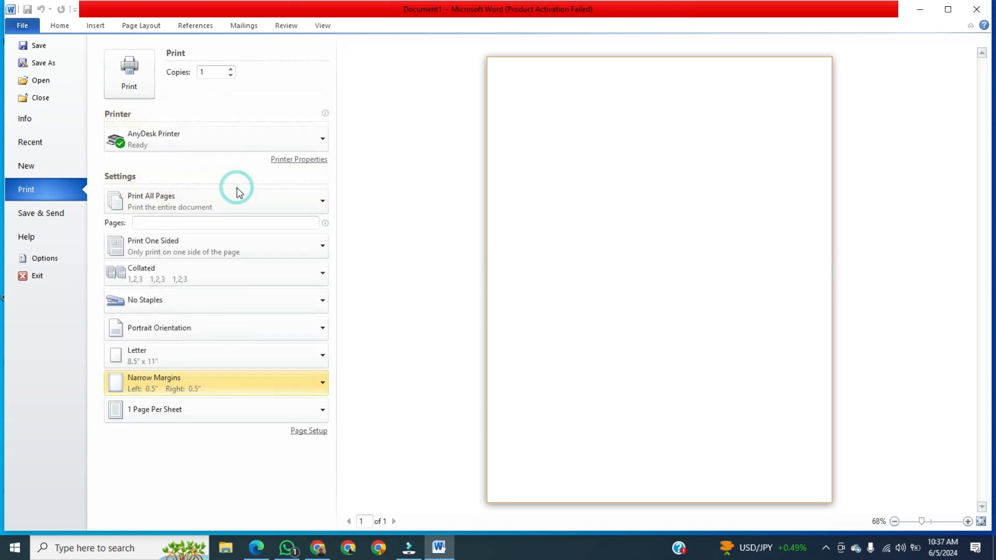
{"action": "mouse_move", "coordinate": [93, 88]}
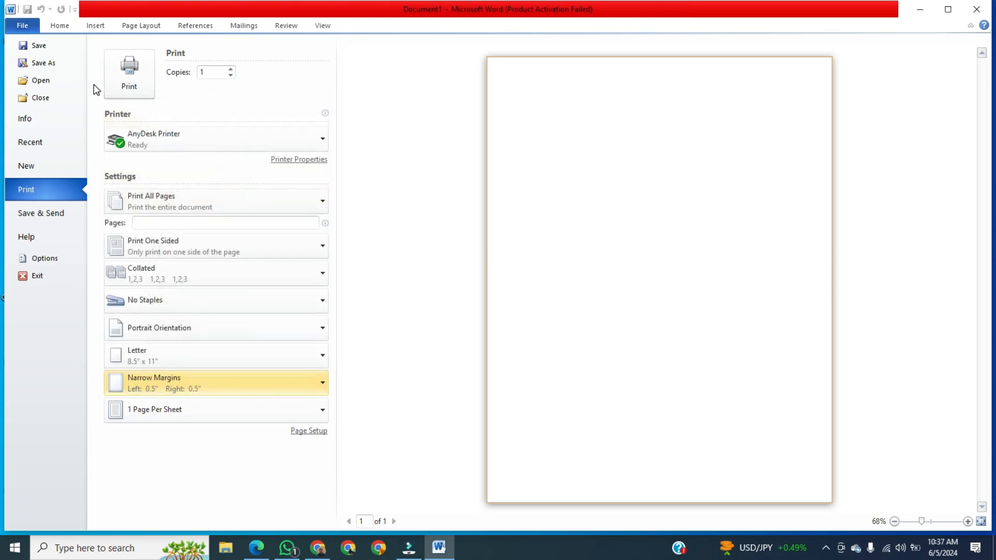
{"action": "left_click", "coordinate": [59, 26]}
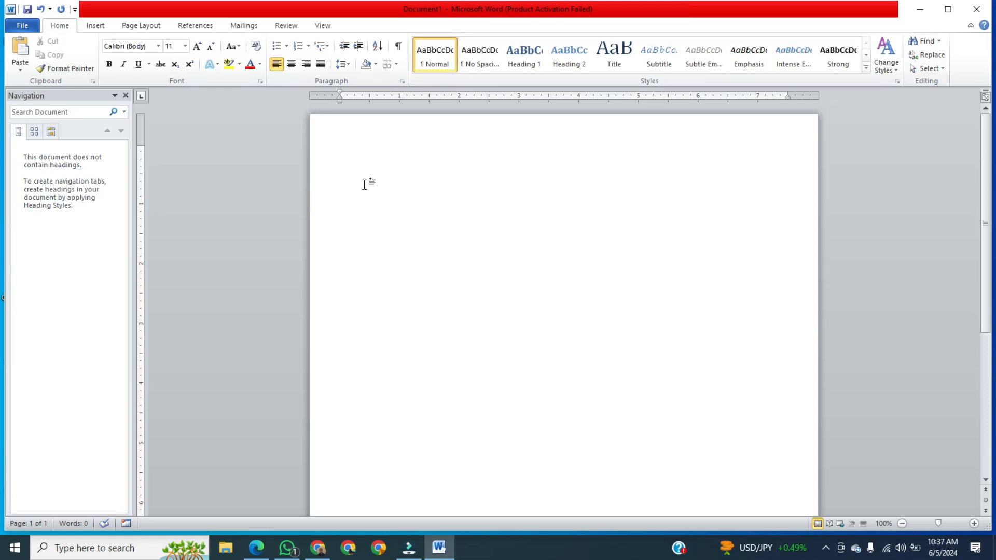
Paste the 72-word HTML paragraph into the document, then leave Word for Windows search
{"action": "key", "text": "ctrl+v"}
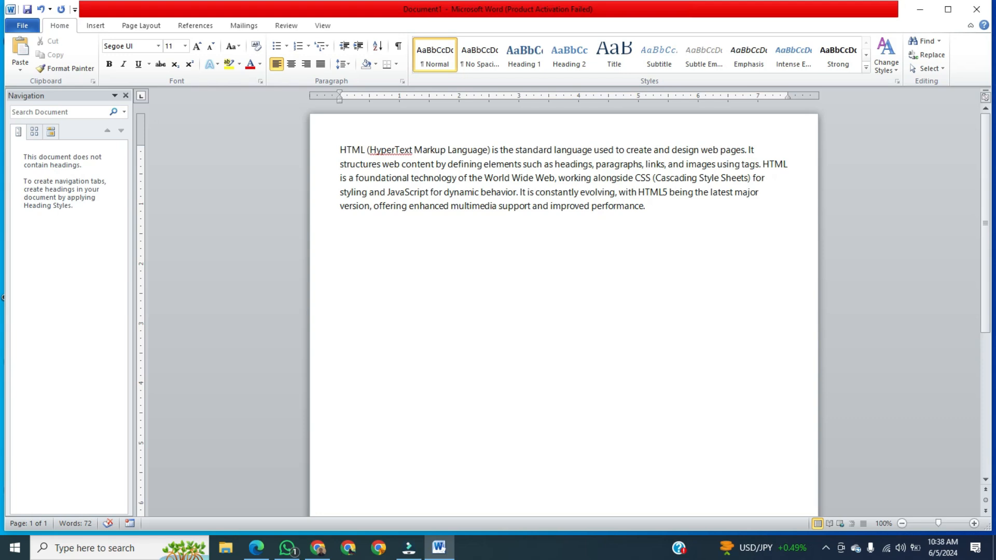
{"action": "left_click", "coordinate": [339, 247]}
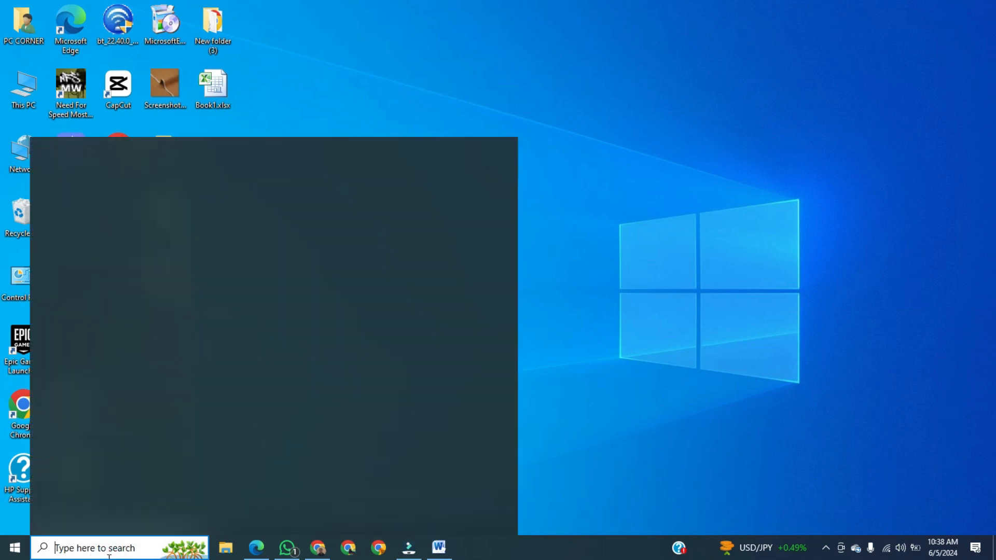
Launch Visual Studio Code by searching 'visual' and copy all of index.html
{"action": "type", "text": "visual"}
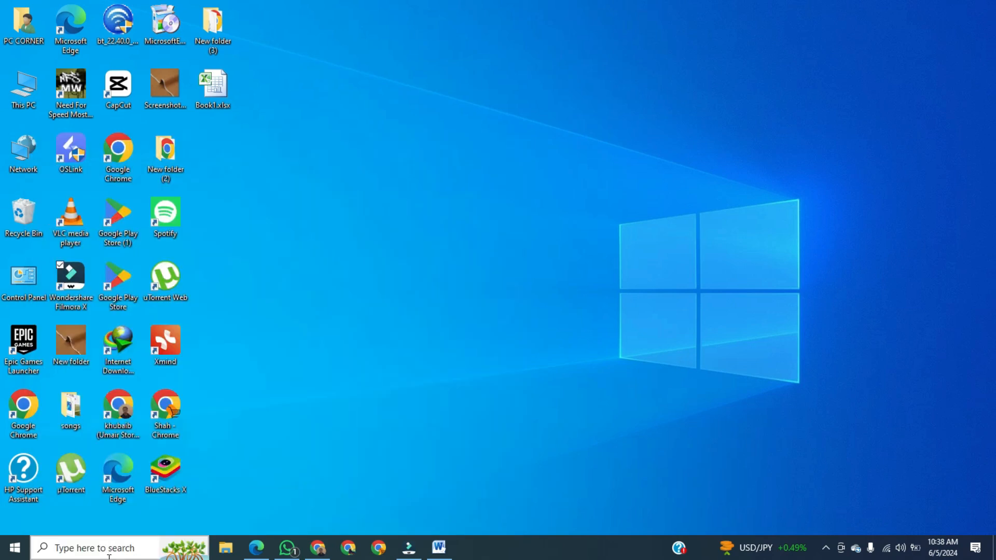
{"action": "left_click", "coordinate": [469, 548]}
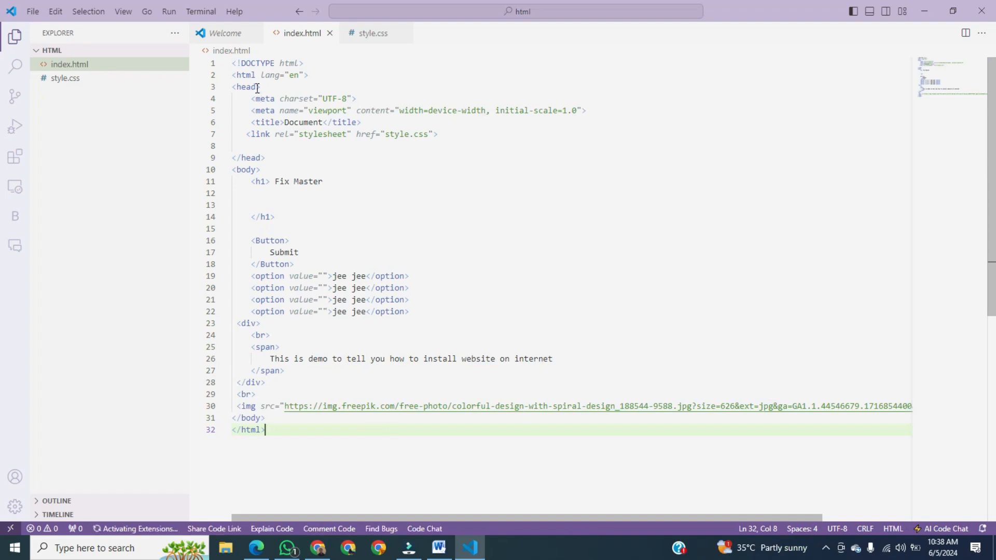
{"action": "key", "text": "ctrl+a"}
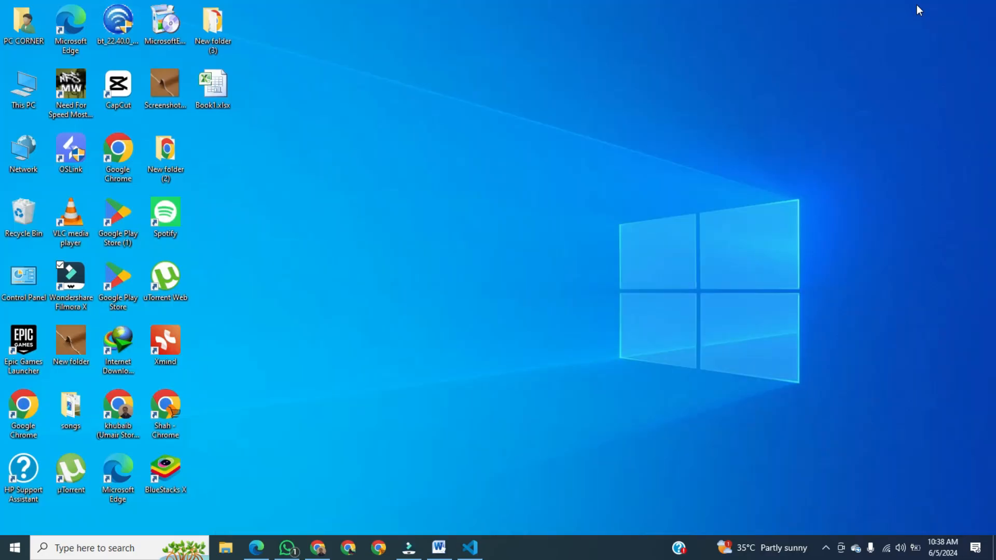
Paste the index.html code below the paragraph in Word, then delete it again
{"action": "left_click", "coordinate": [438, 548]}
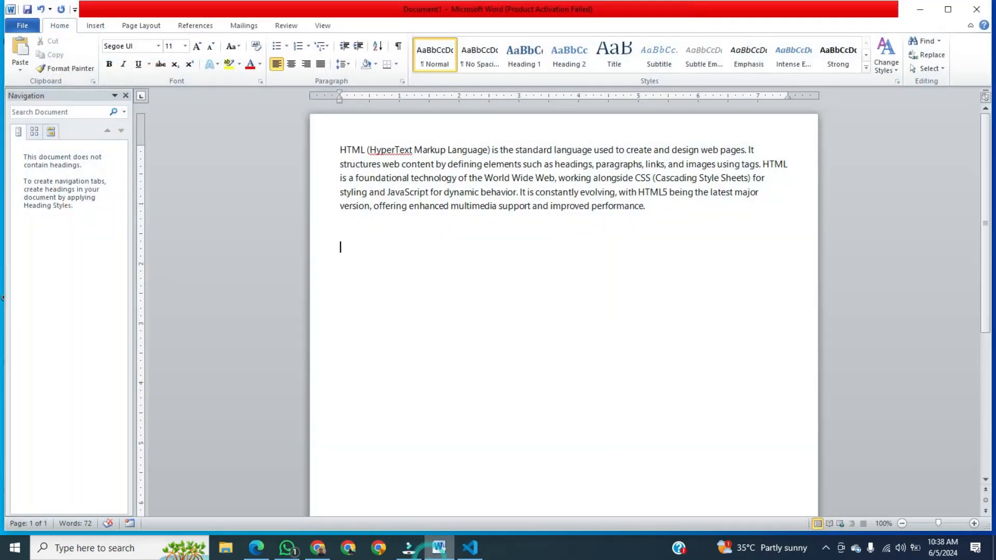
{"action": "mouse_move", "coordinate": [407, 299]}
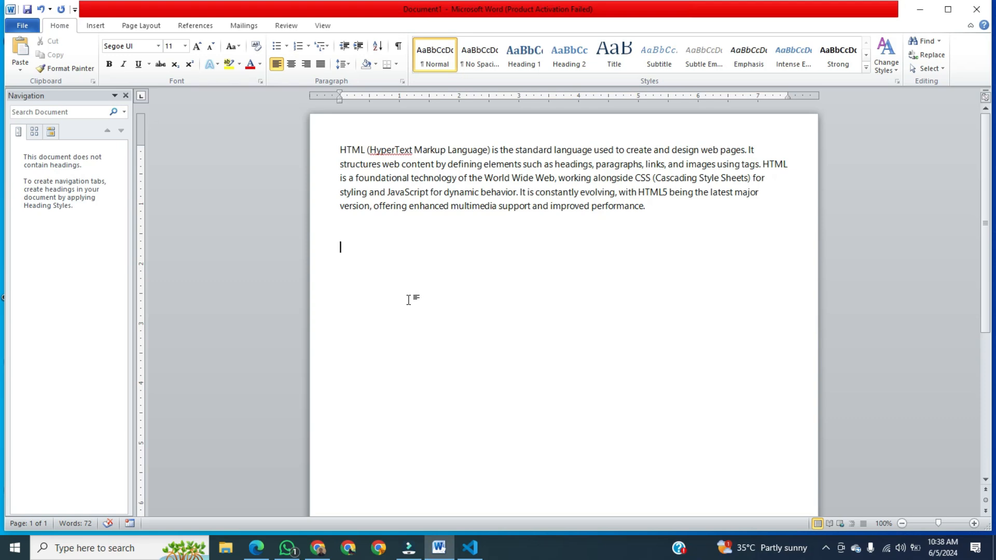
{"action": "key", "text": "ctrl+v"}
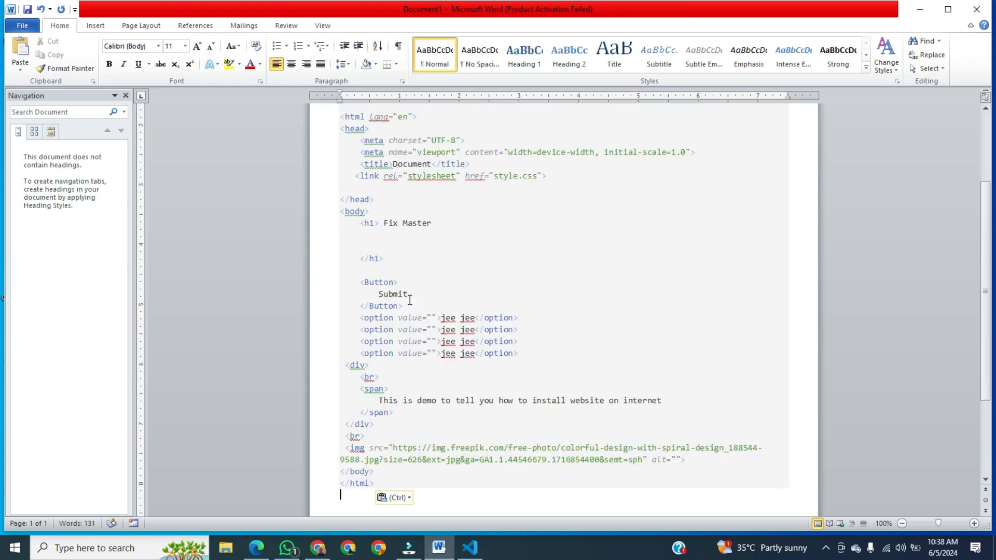
{"action": "scroll", "scroll_direction": "up", "scroll_amount": 3}
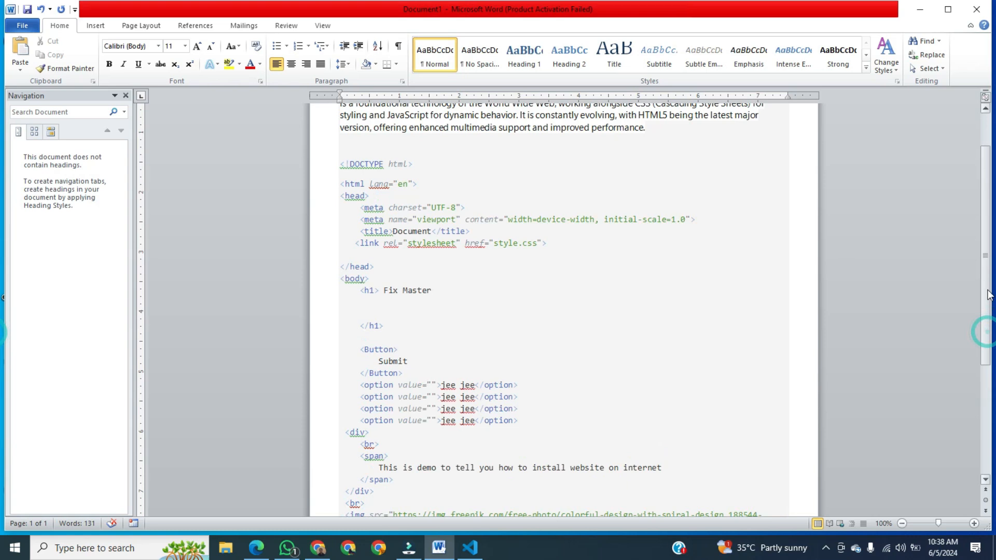
{"action": "scroll", "scroll_direction": "up", "scroll_amount": 3}
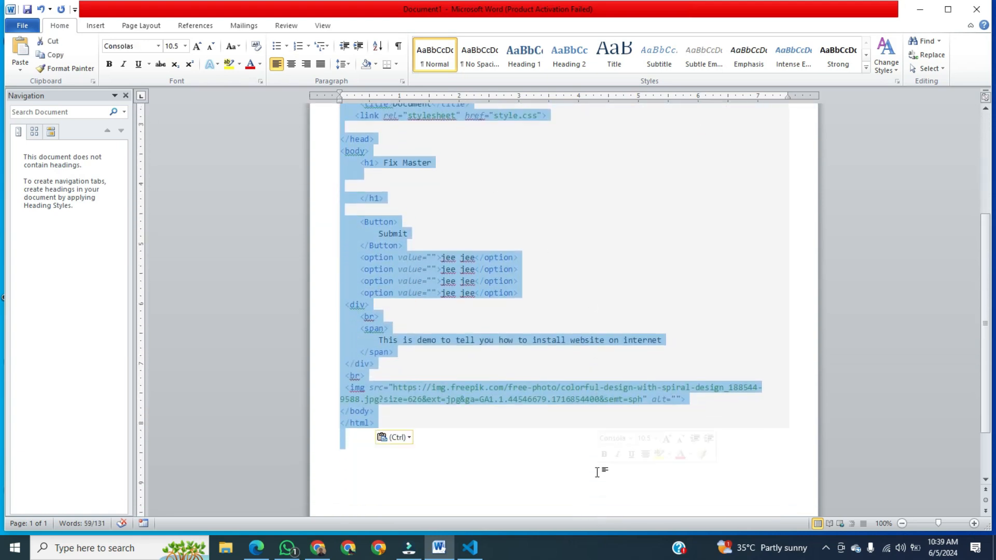
{"action": "key", "text": "delete"}
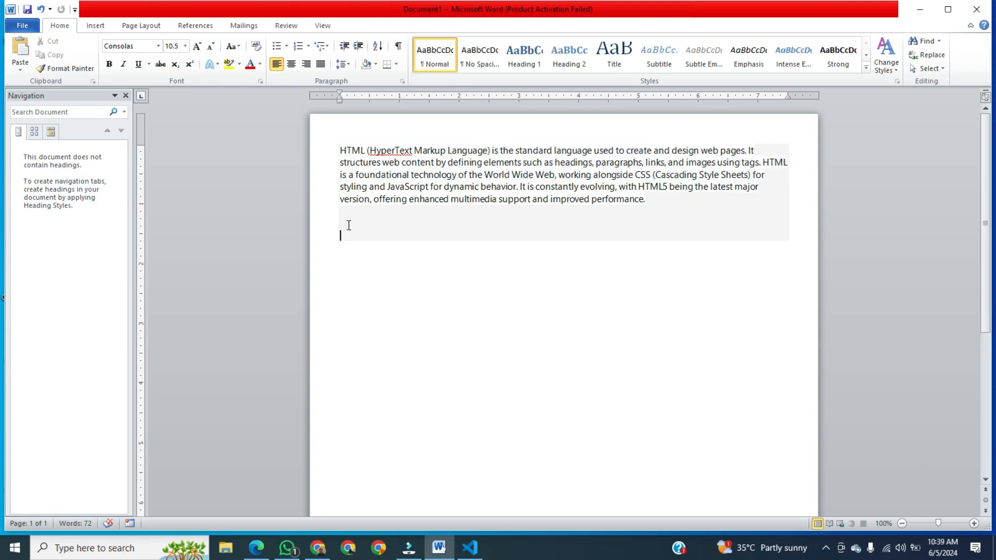
Insert a 1x1 table below the HTML paragraph
{"action": "left_click", "coordinate": [95, 25]}
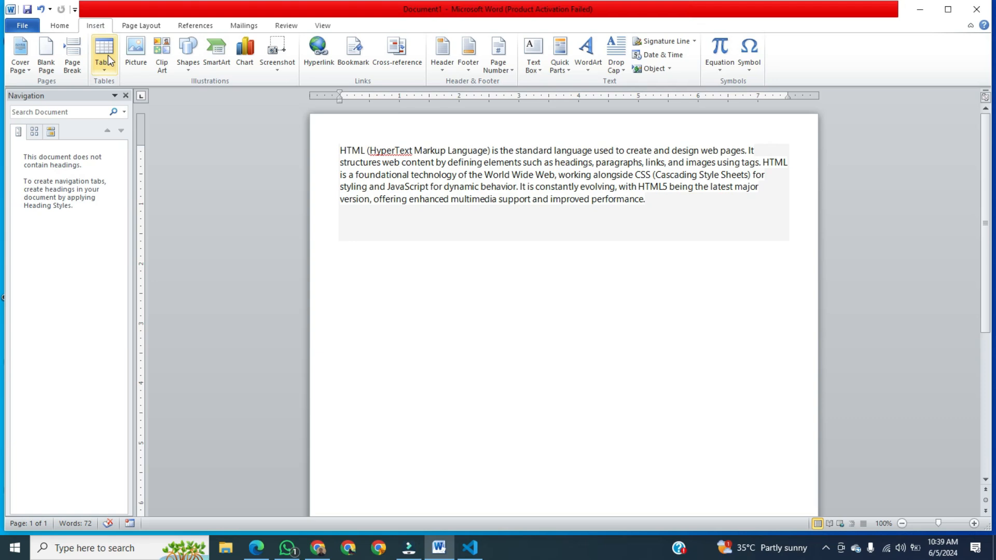
{"action": "left_click", "coordinate": [103, 54]}
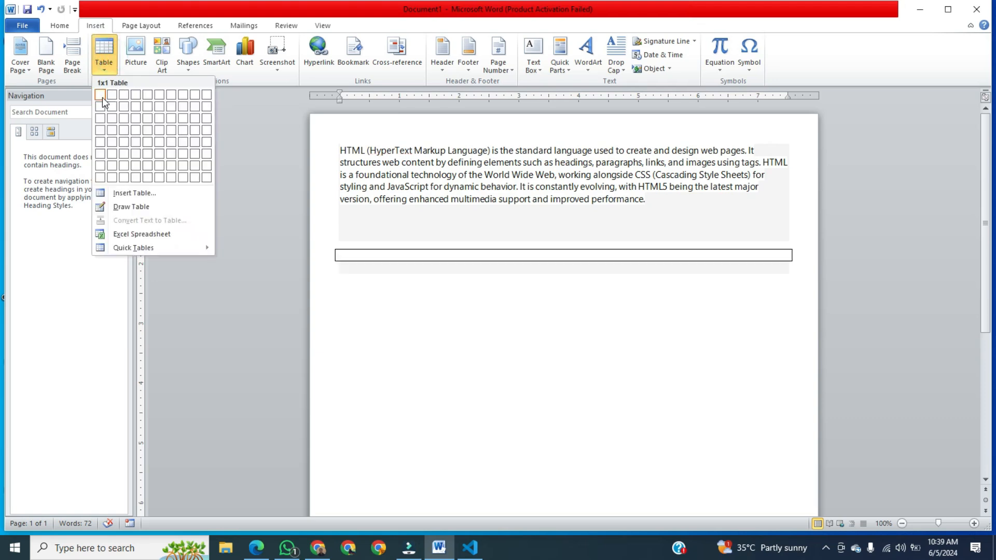
{"action": "mouse_move", "coordinate": [102, 101]}
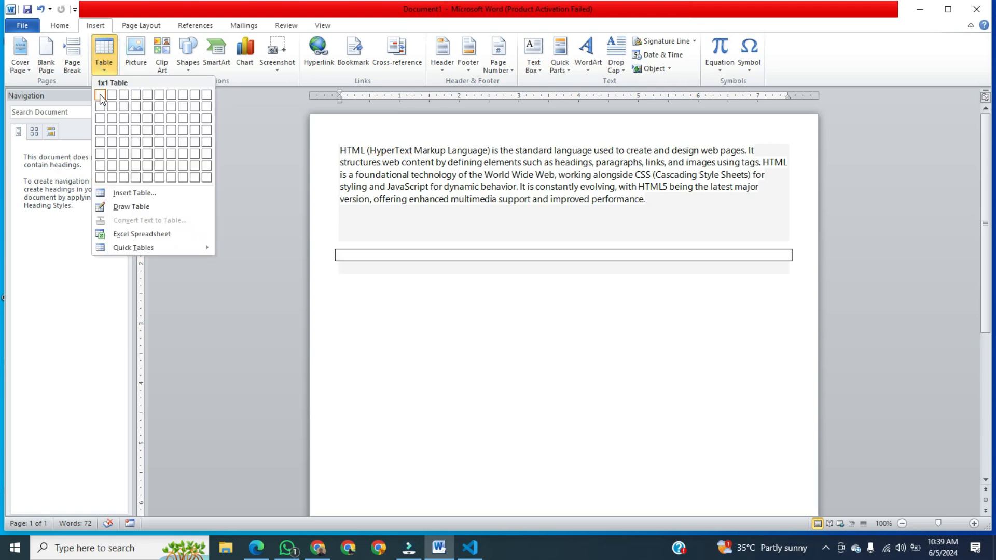
{"action": "left_click", "coordinate": [100, 94]}
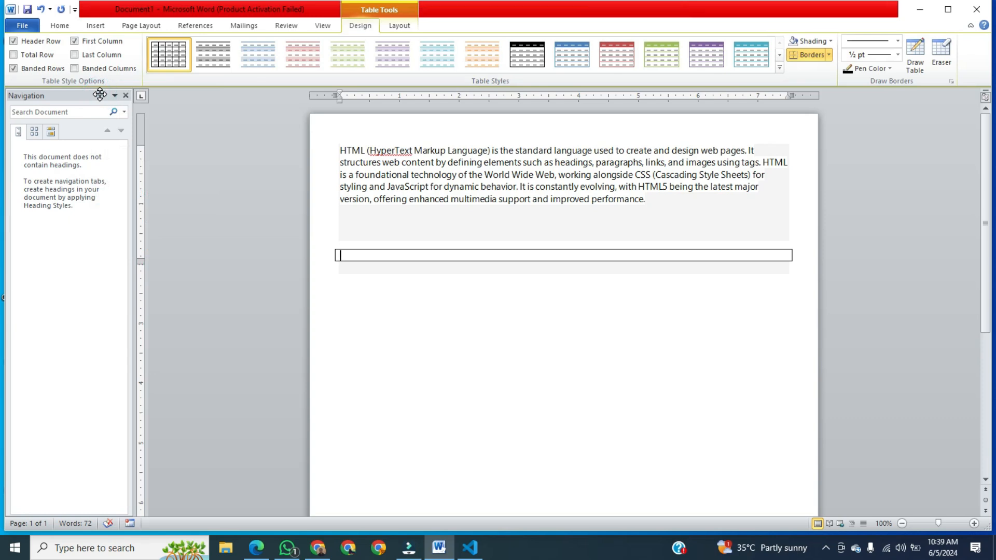
{"action": "mouse_move", "coordinate": [100, 100]}
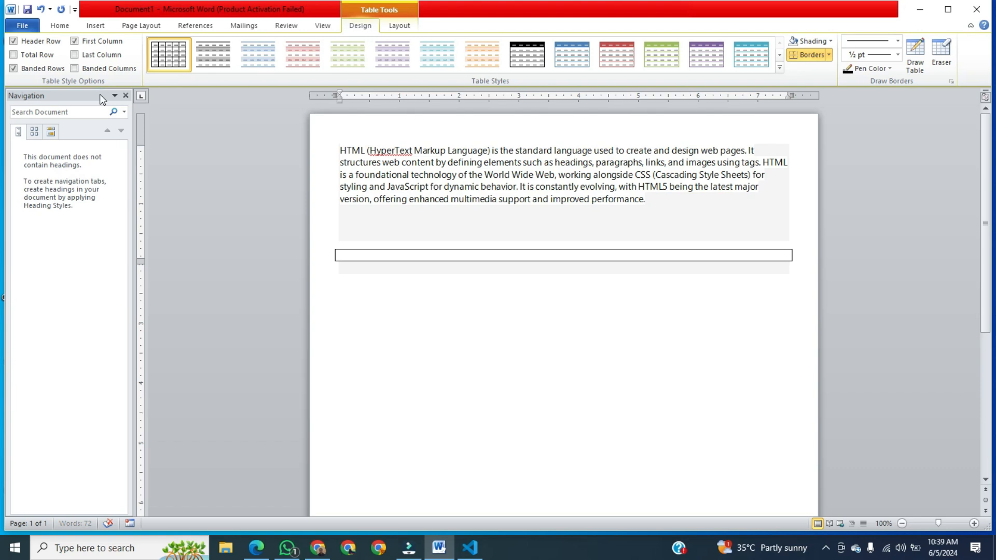
Paste the index.html code into the single table cell
{"action": "key", "text": "ctrl+v"}
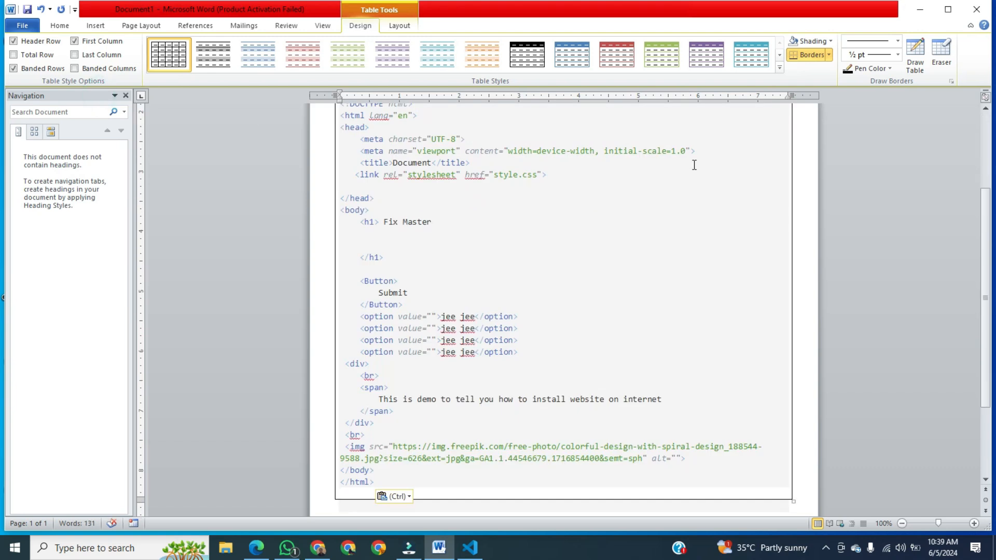
{"action": "scroll", "scroll_direction": "up", "scroll_amount": 3}
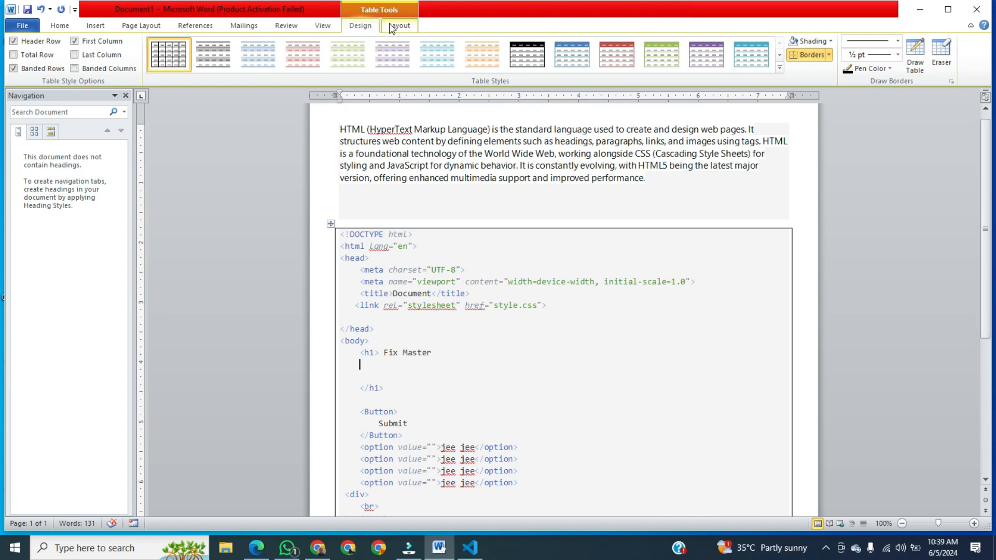
{"action": "left_click", "coordinate": [399, 25]}
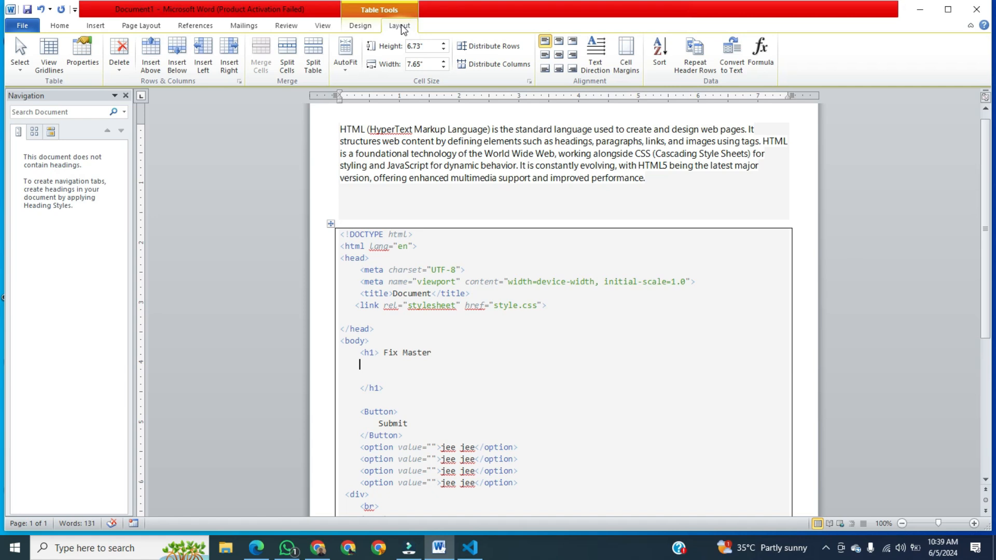
{"action": "mouse_move", "coordinate": [473, 30]}
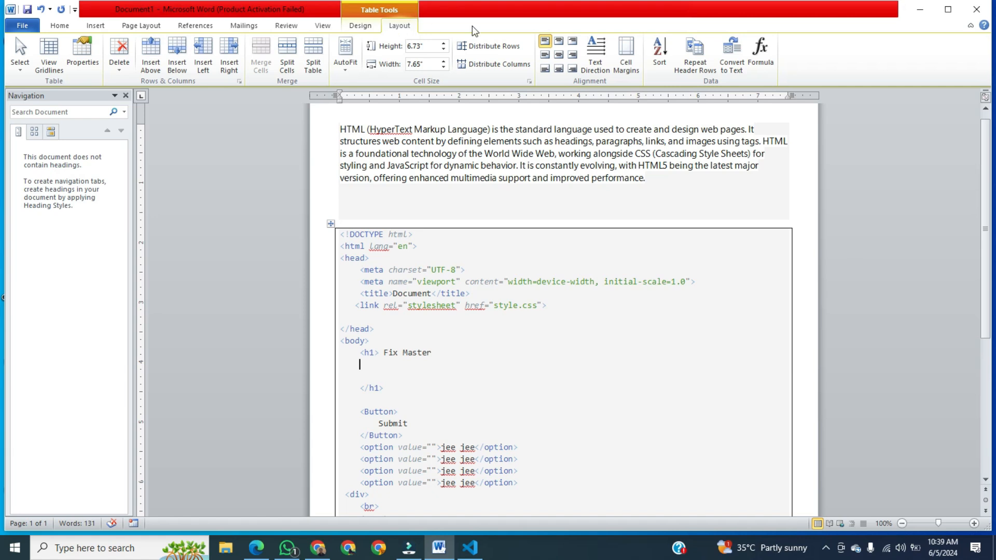
{"action": "mouse_move", "coordinate": [625, 54]}
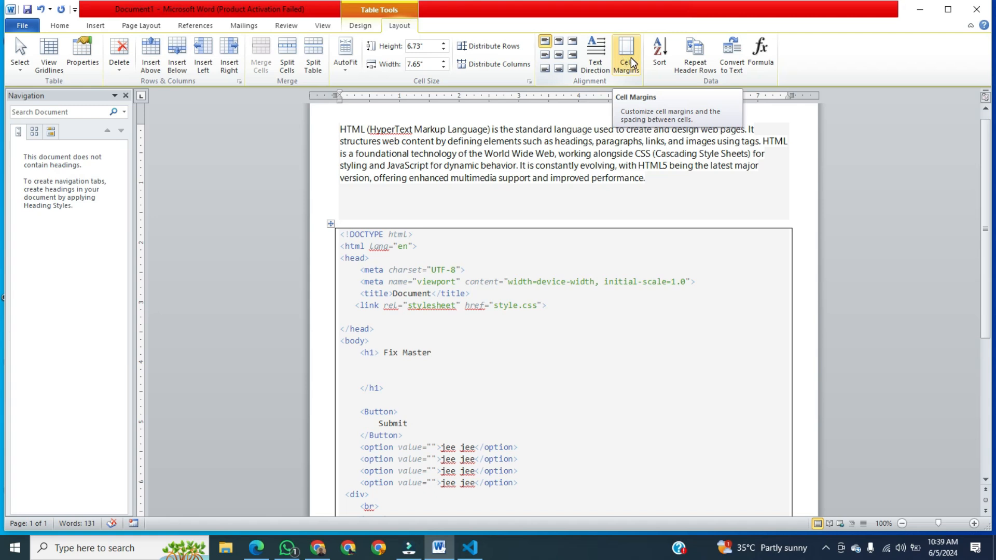
Set the cell's top, bottom, left and right margins to 0.5 inches
{"action": "left_click", "coordinate": [625, 54]}
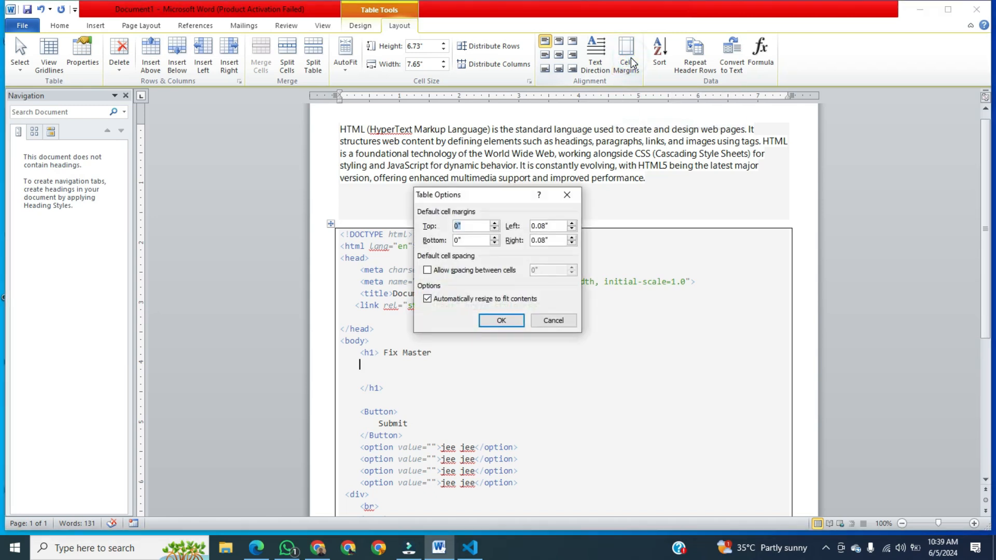
{"action": "mouse_move", "coordinate": [467, 226]}
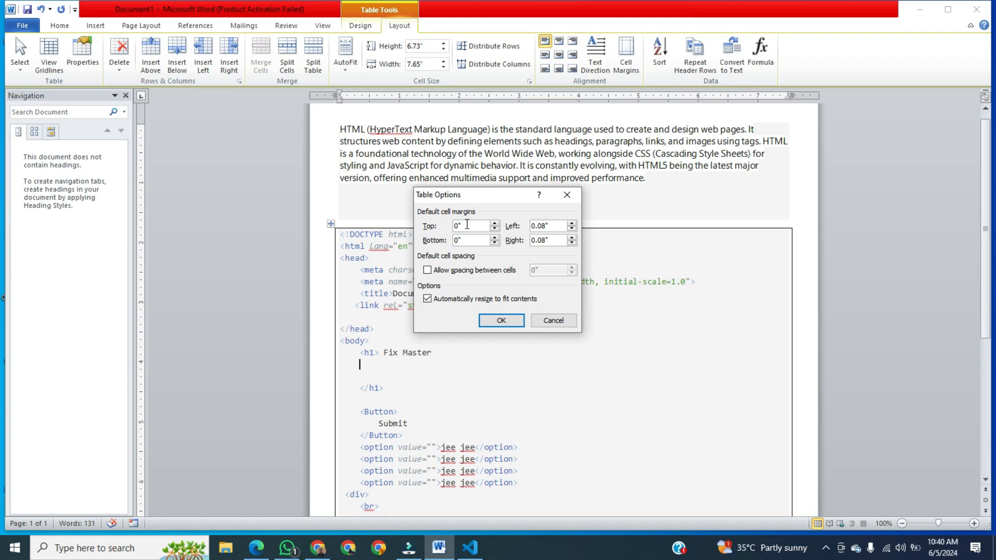
{"action": "type", "text": "0.5"}
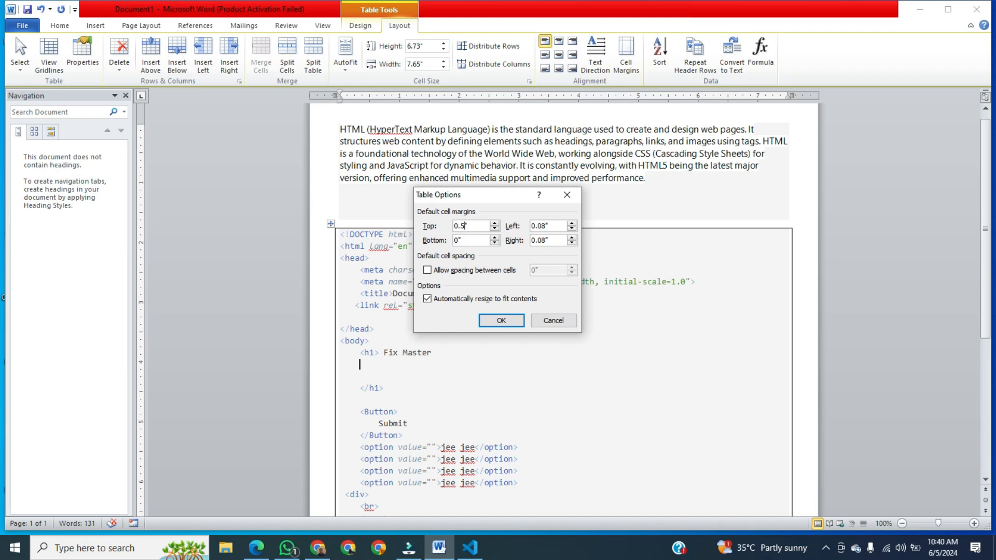
{"action": "triple_click", "coordinate": [472, 225]}
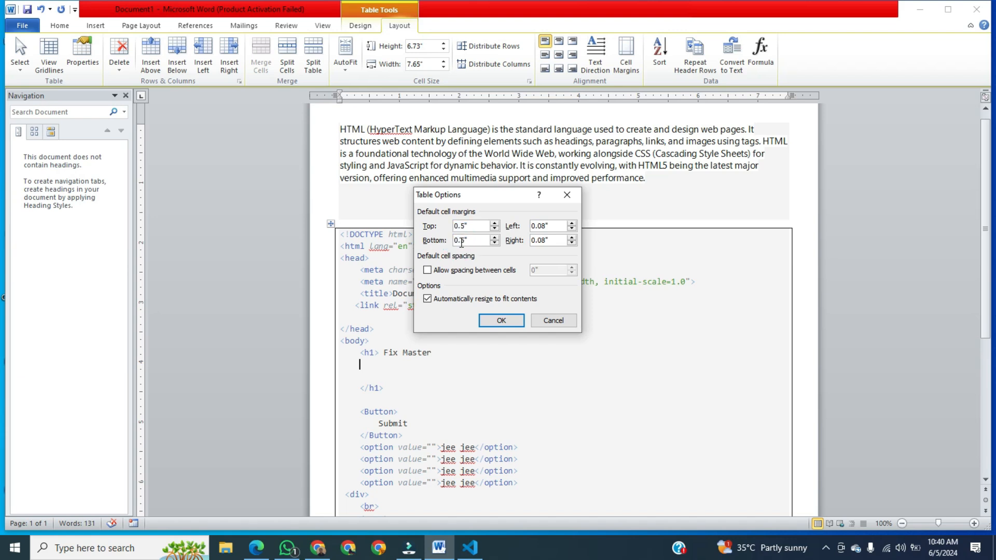
{"action": "triple_click", "coordinate": [550, 226]}
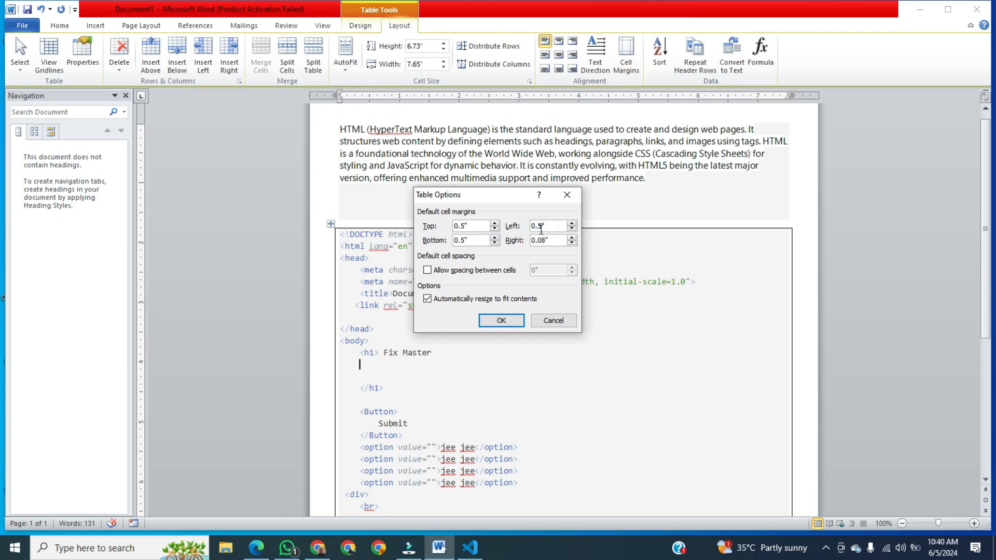
{"action": "left_click", "coordinate": [549, 240]}
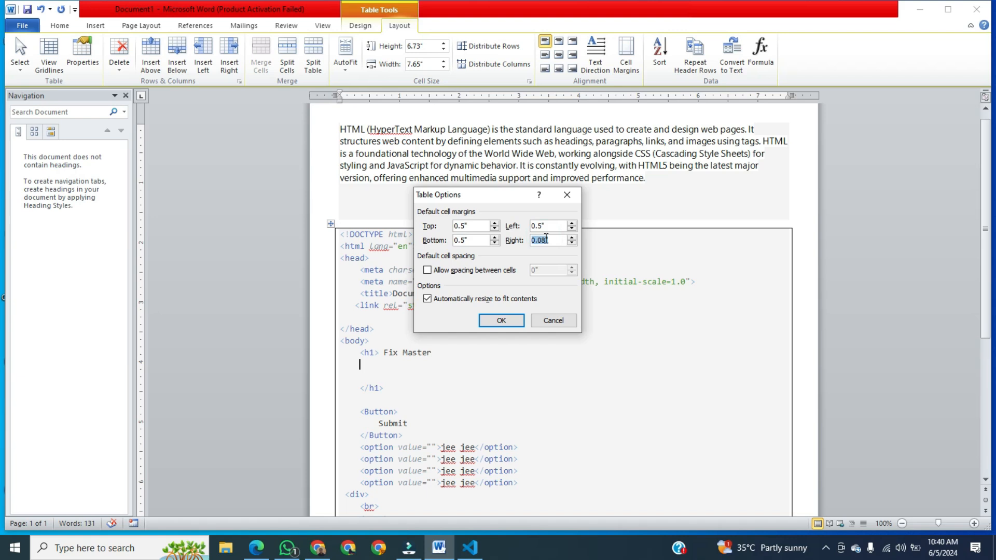
{"action": "type", "text": "0.5\""}
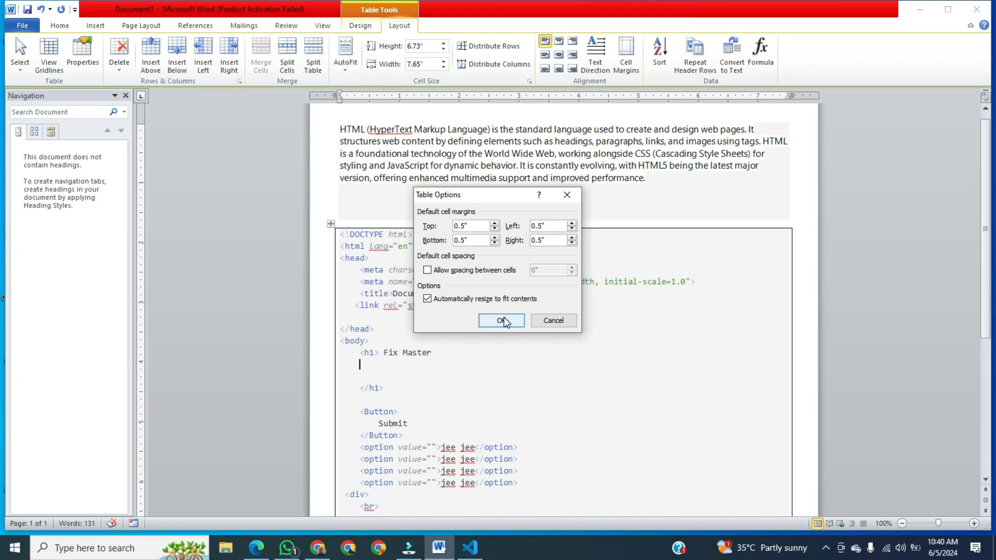
{"action": "left_click", "coordinate": [500, 320]}
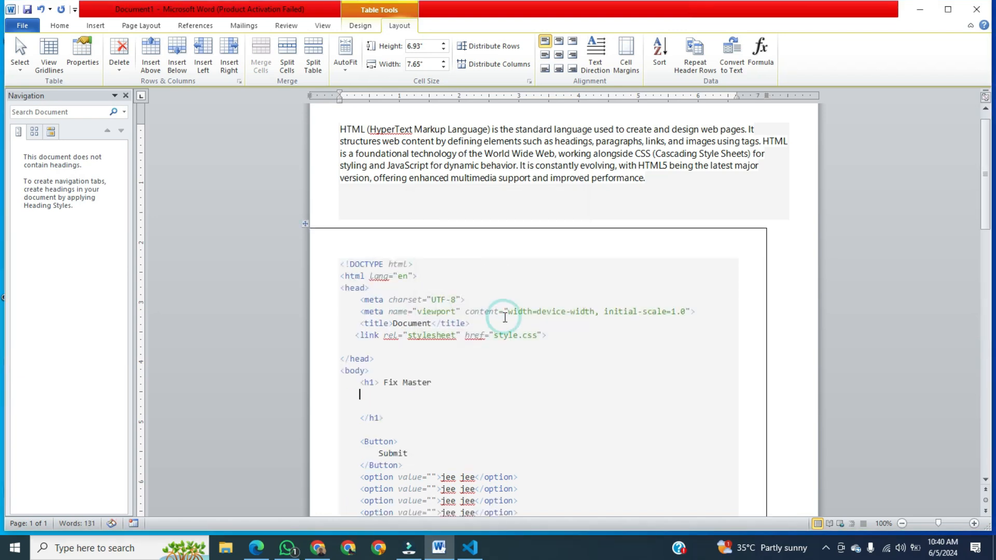
{"action": "scroll", "scroll_direction": "down", "scroll_amount": 3}
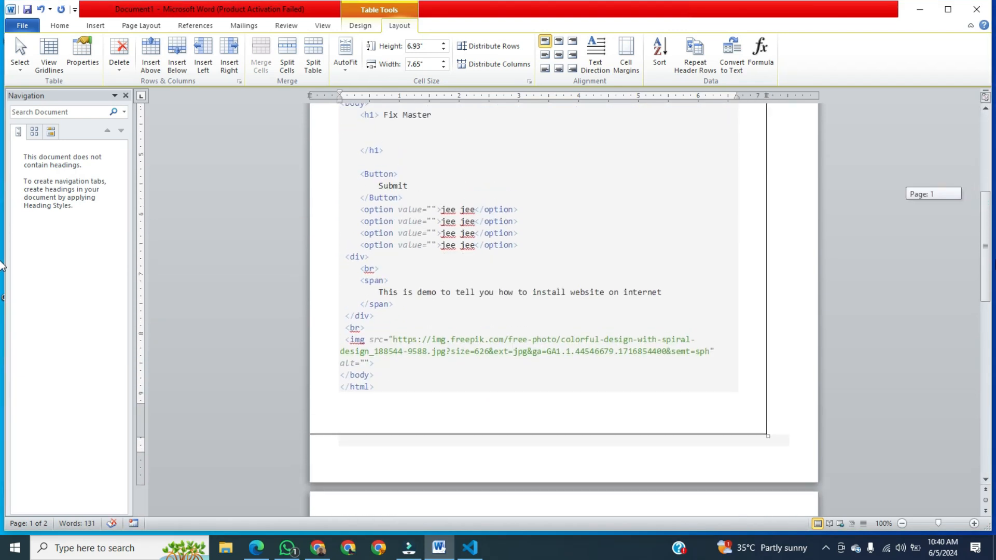
{"action": "scroll", "scroll_direction": "up", "scroll_amount": 3}
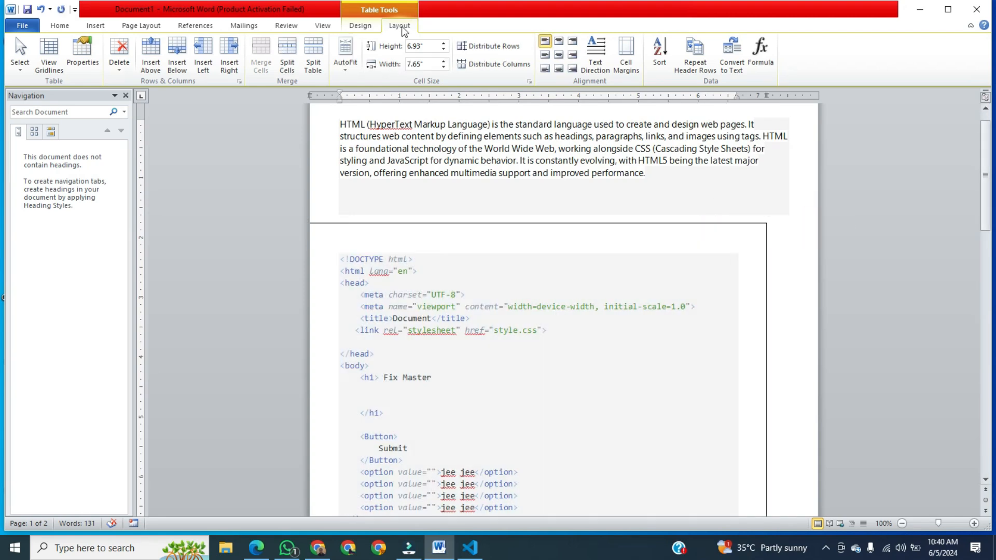
Shade the code table cell dark gray using Table Tools Design > Shading
{"action": "left_click", "coordinate": [359, 26]}
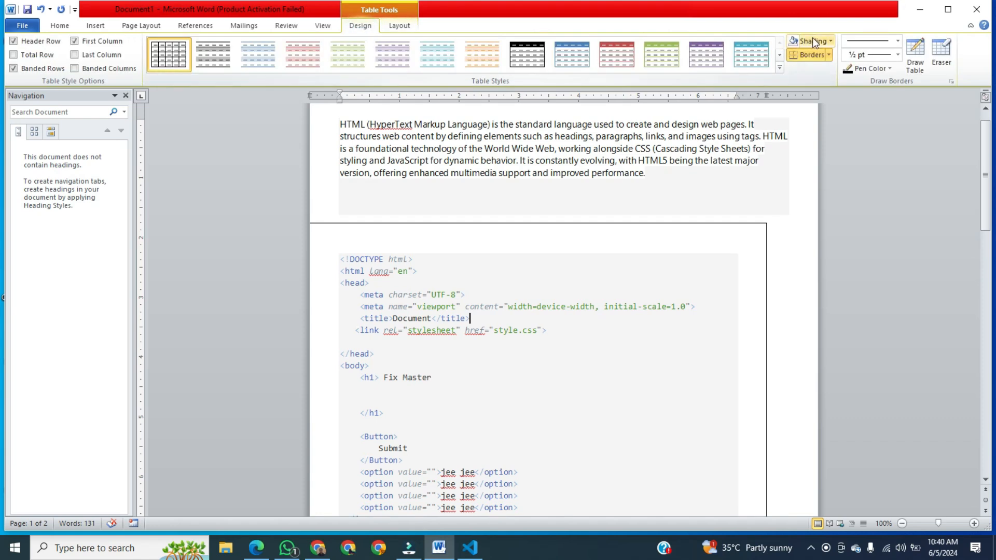
{"action": "left_click", "coordinate": [810, 41]}
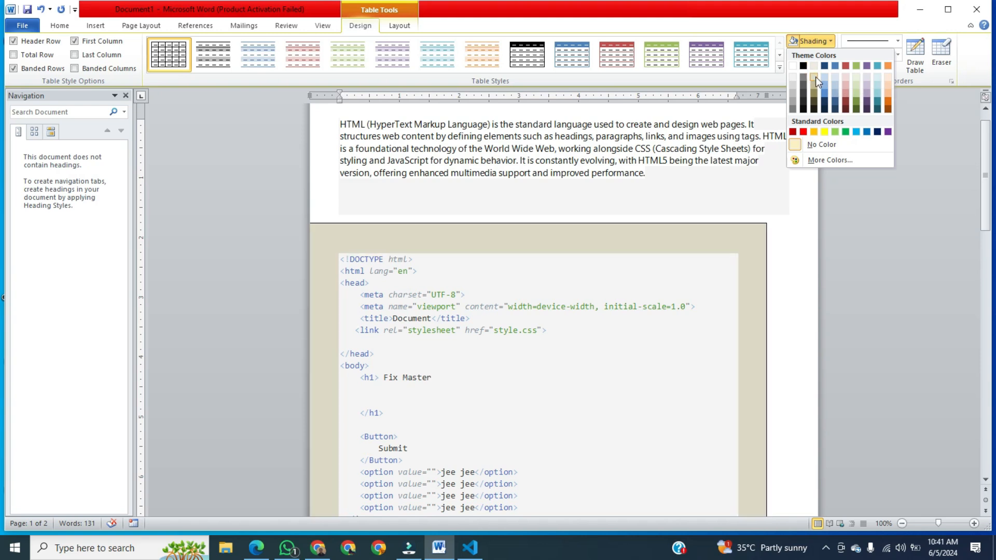
{"action": "left_click", "coordinate": [802, 65]}
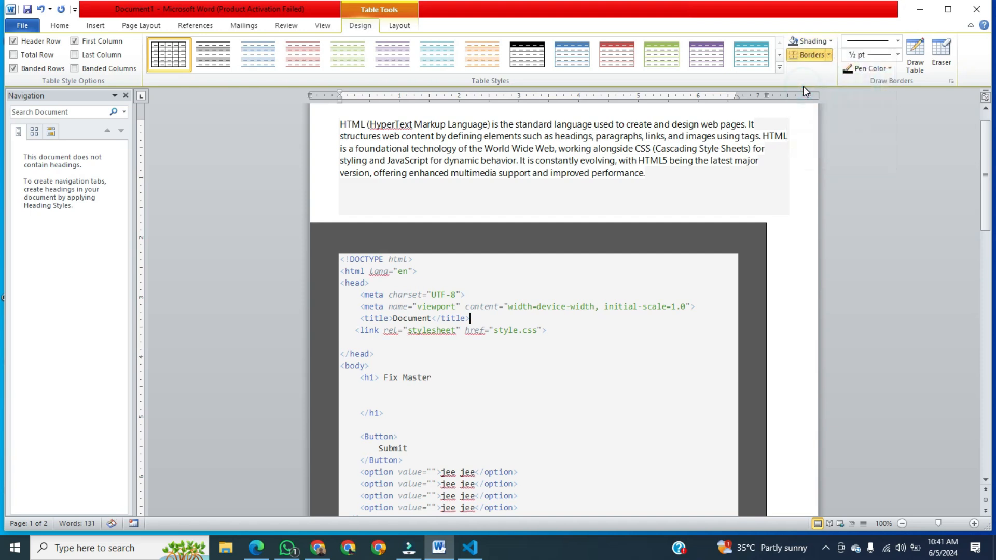
{"action": "left_click", "coordinate": [342, 210]}
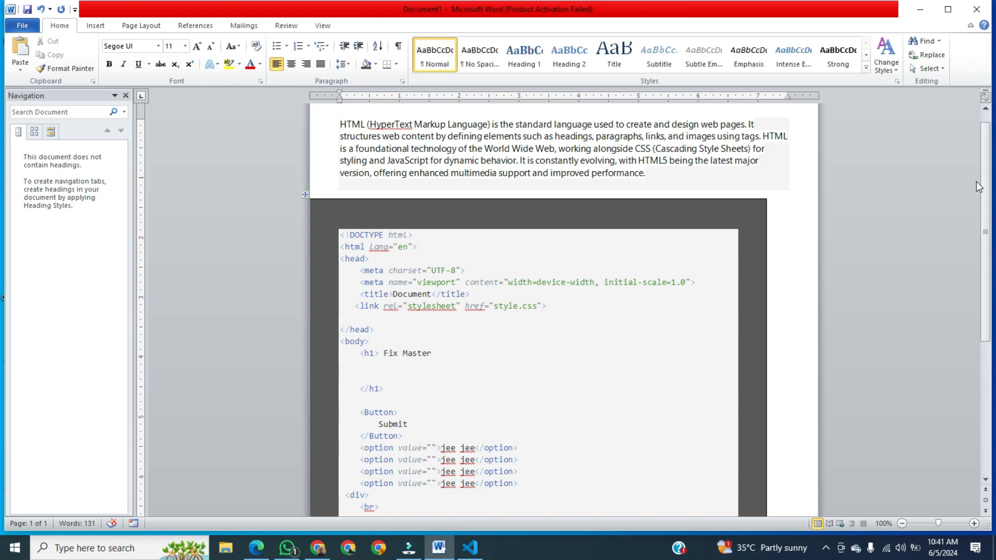
{"action": "scroll", "scroll_direction": "down", "scroll_amount": 3}
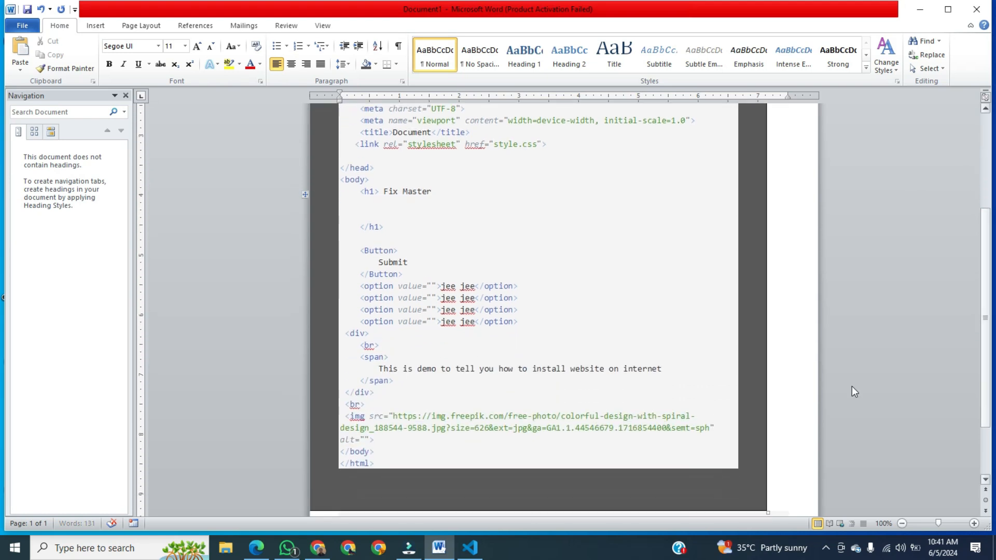
{"action": "left_click", "coordinate": [390, 462]}
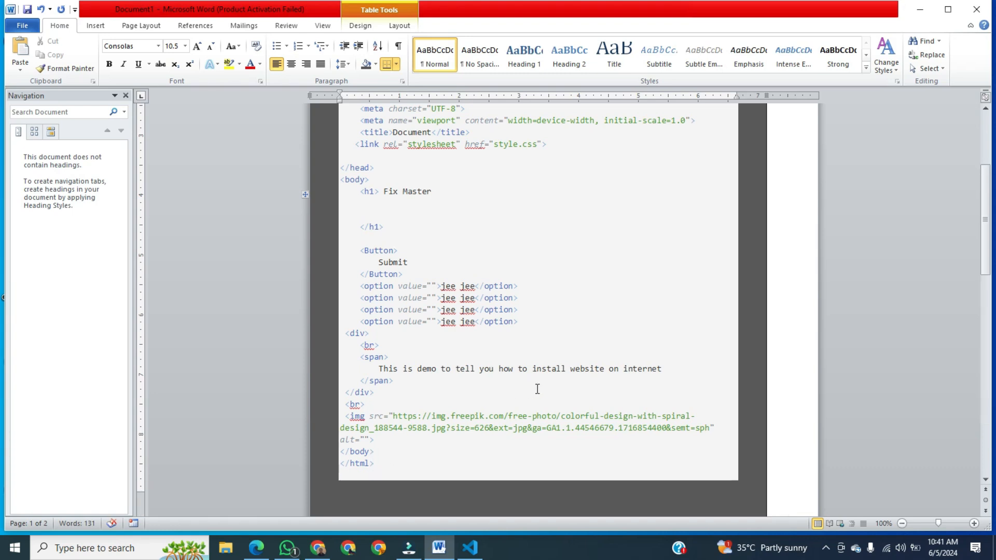
{"action": "scroll", "scroll_direction": "up", "scroll_amount": 3}
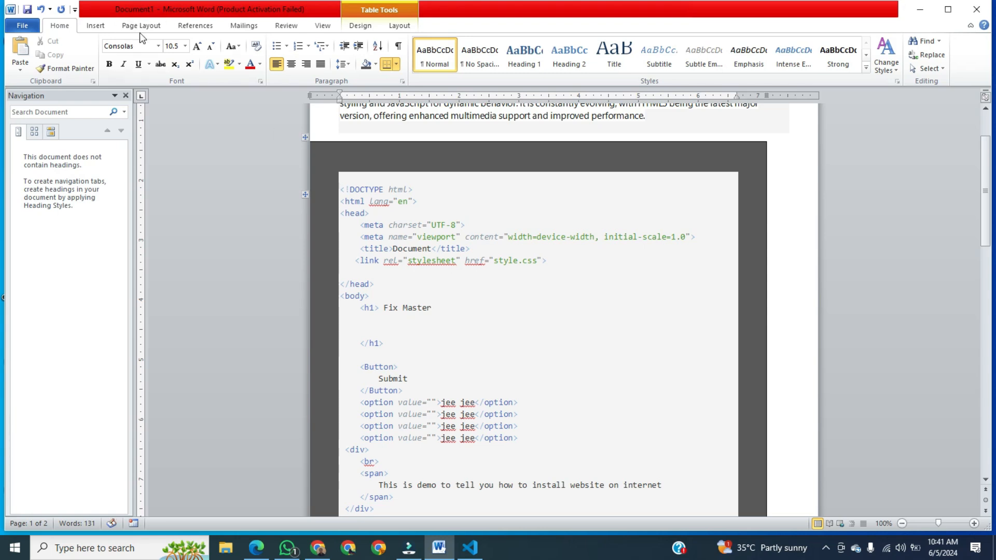
Open the Page Setup dialog's custom margins from the Page Layout Margins list
{"action": "left_click", "coordinate": [140, 25]}
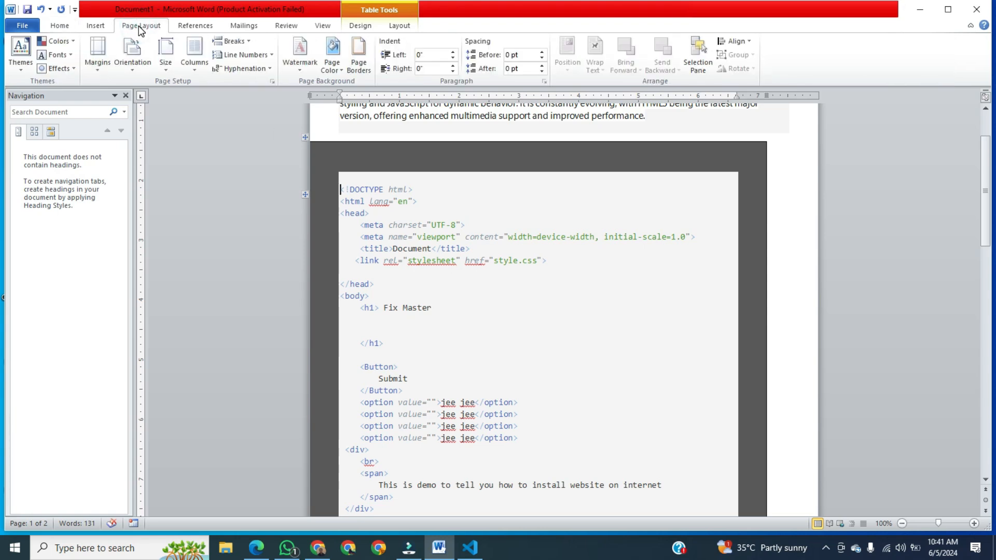
{"action": "mouse_move", "coordinate": [131, 34]}
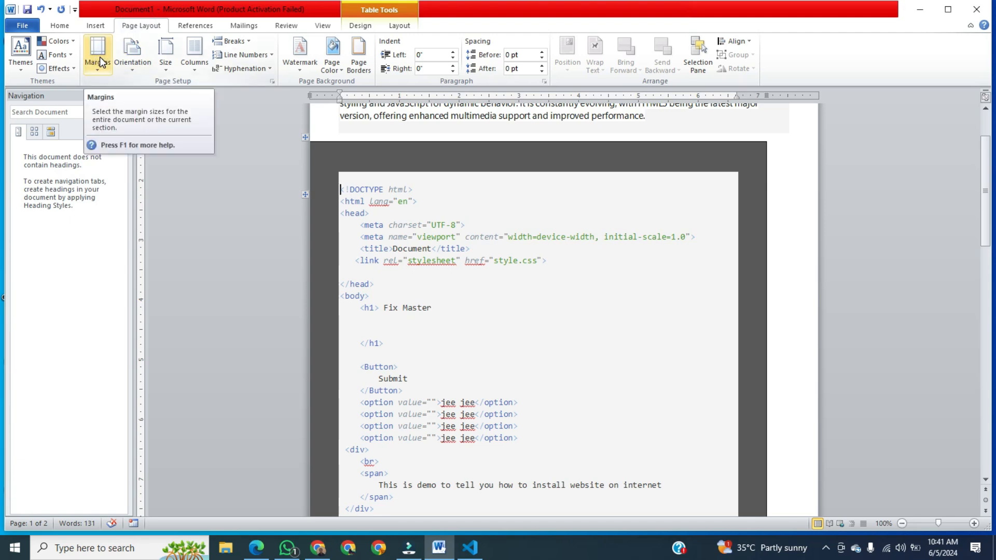
{"action": "left_click", "coordinate": [96, 54]}
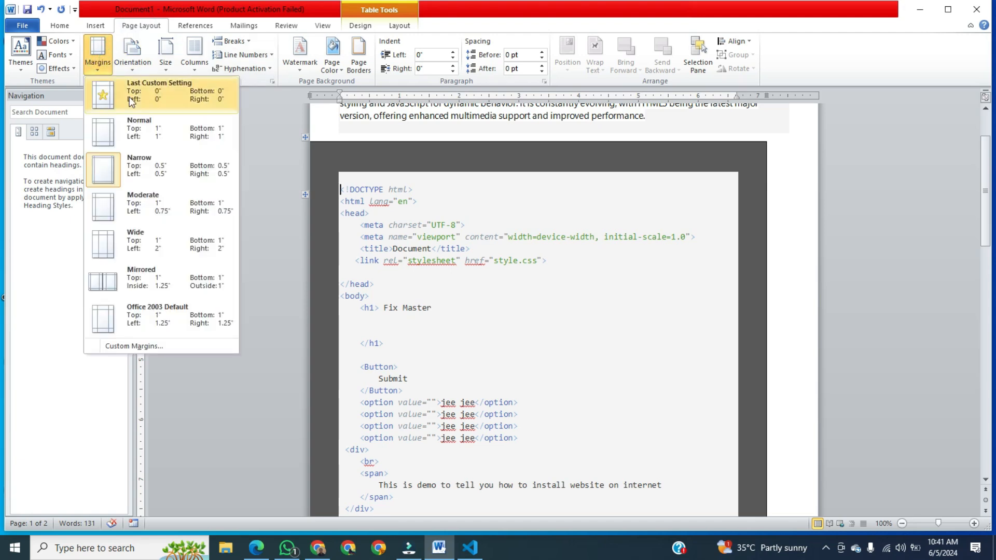
{"action": "mouse_move", "coordinate": [181, 207]}
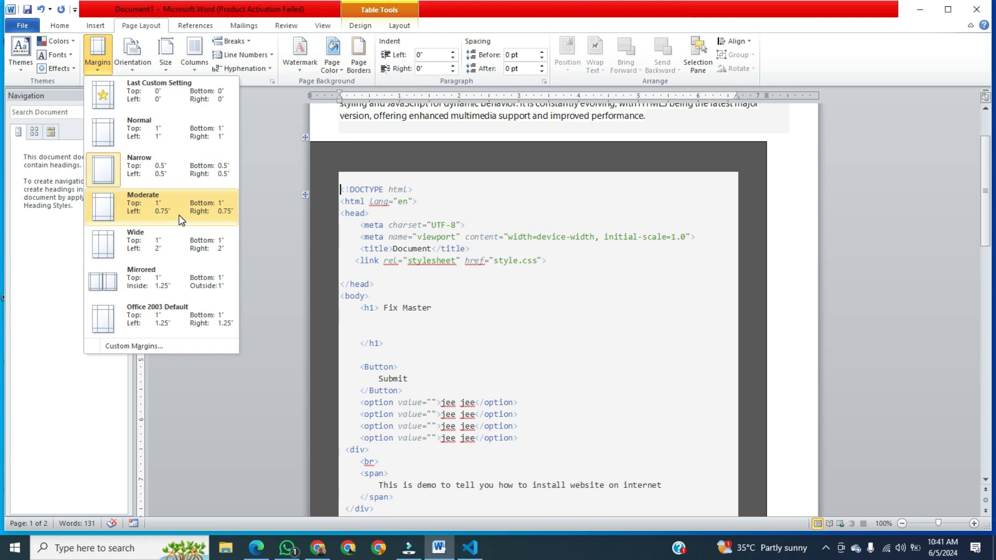
{"action": "mouse_move", "coordinate": [185, 240]}
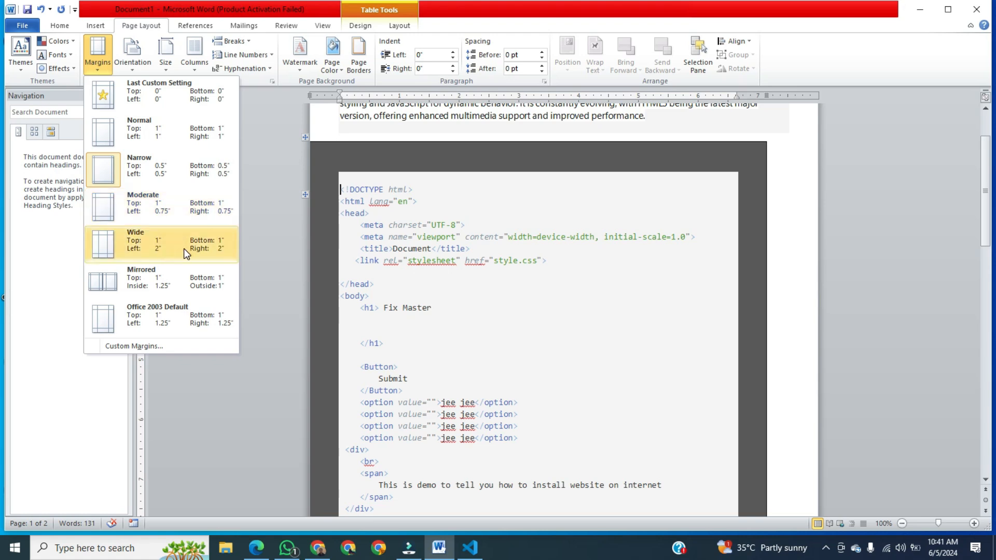
{"action": "mouse_move", "coordinate": [195, 168]}
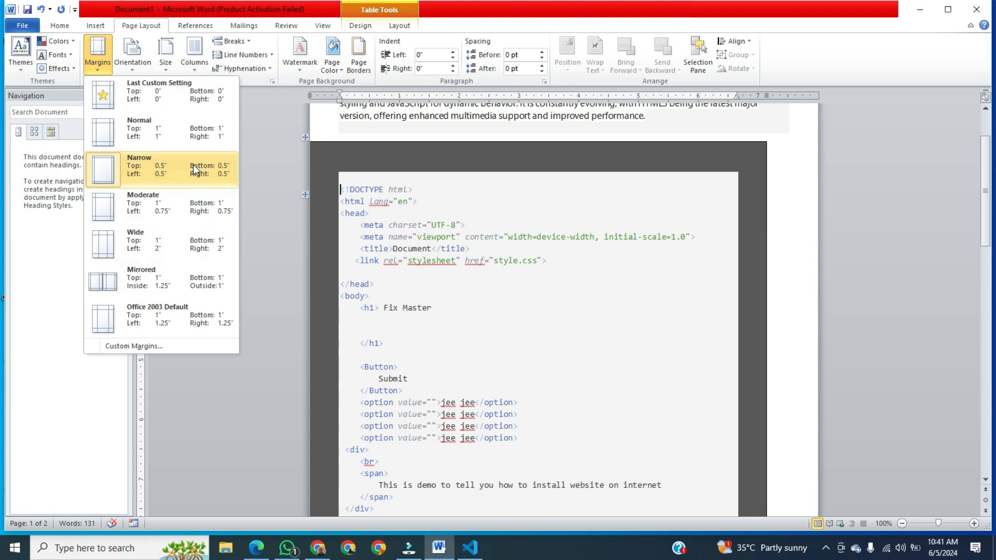
{"action": "mouse_move", "coordinate": [179, 282]}
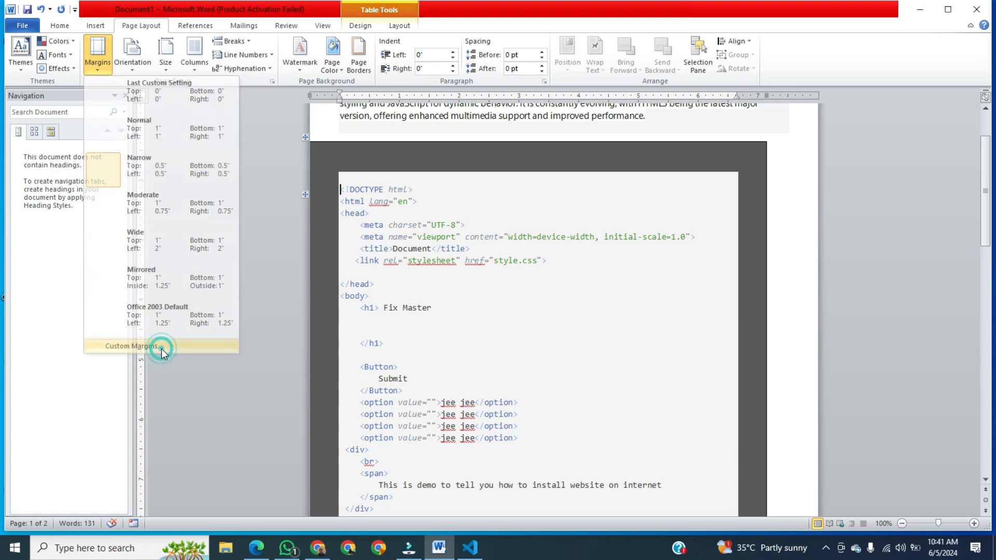
{"action": "left_click", "coordinate": [130, 346]}
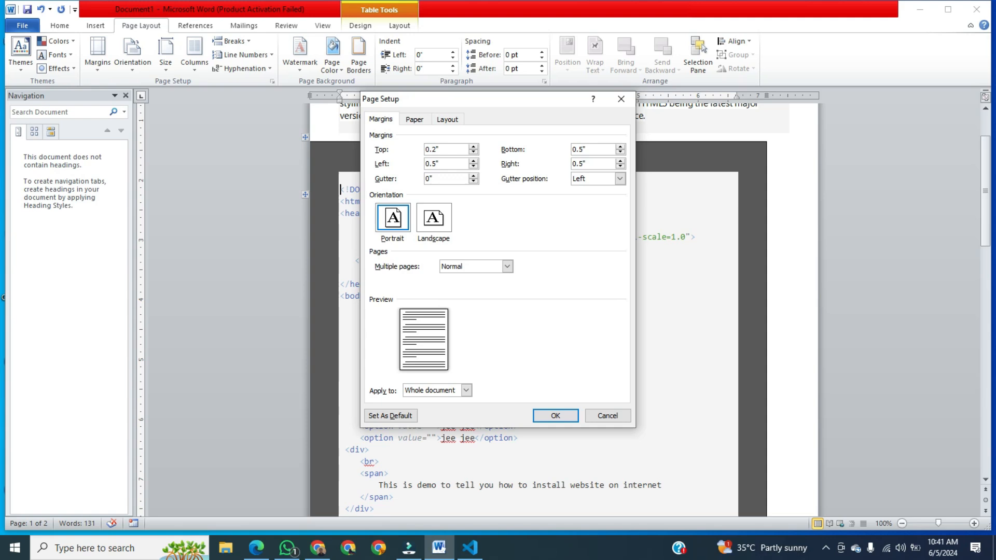
Enter 0.2" margins, accept Word's fix to 0.38" top/left and 0.29" bottom/right
{"action": "triple_click", "coordinate": [444, 149]}
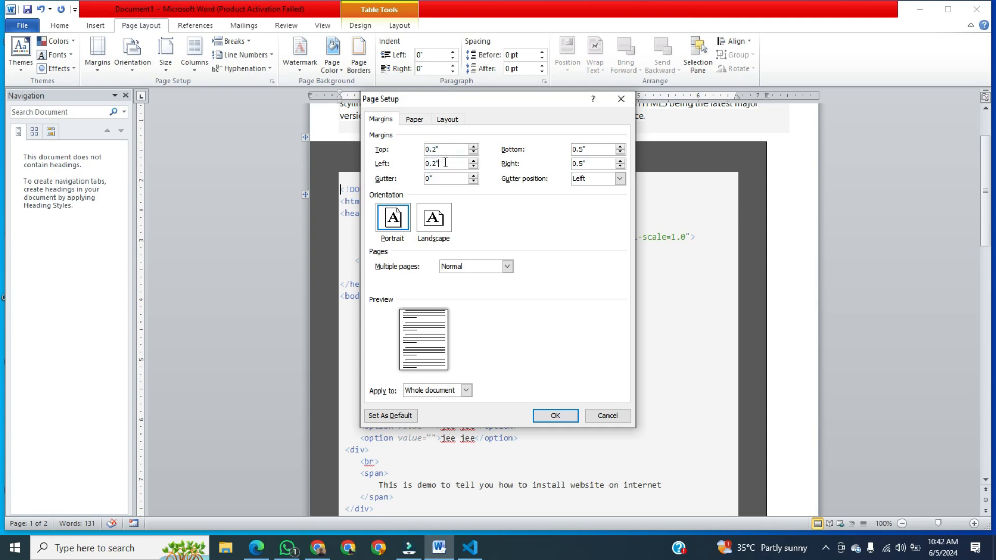
{"action": "left_click", "coordinate": [592, 149]}
{"action": "type", "text": "2"}
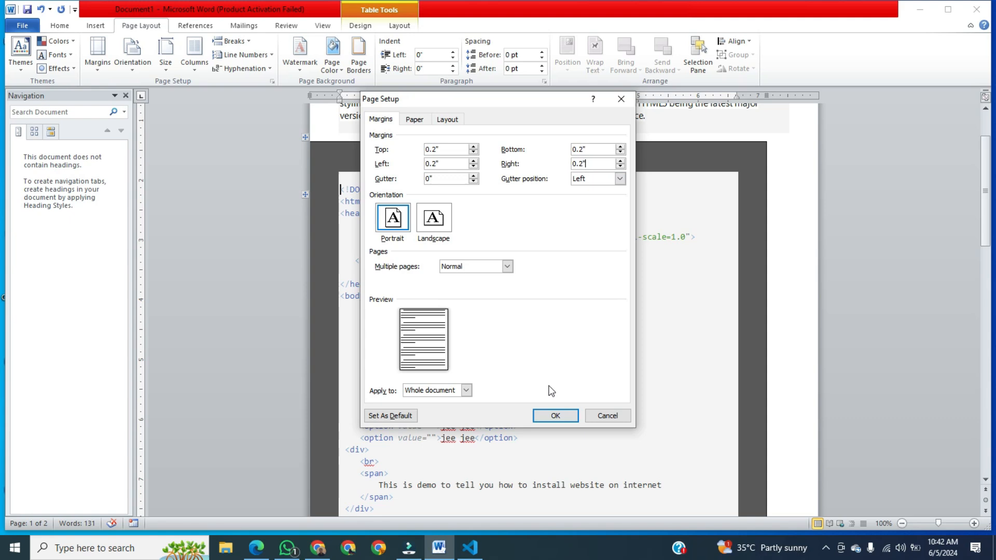
{"action": "left_click", "coordinate": [554, 416]}
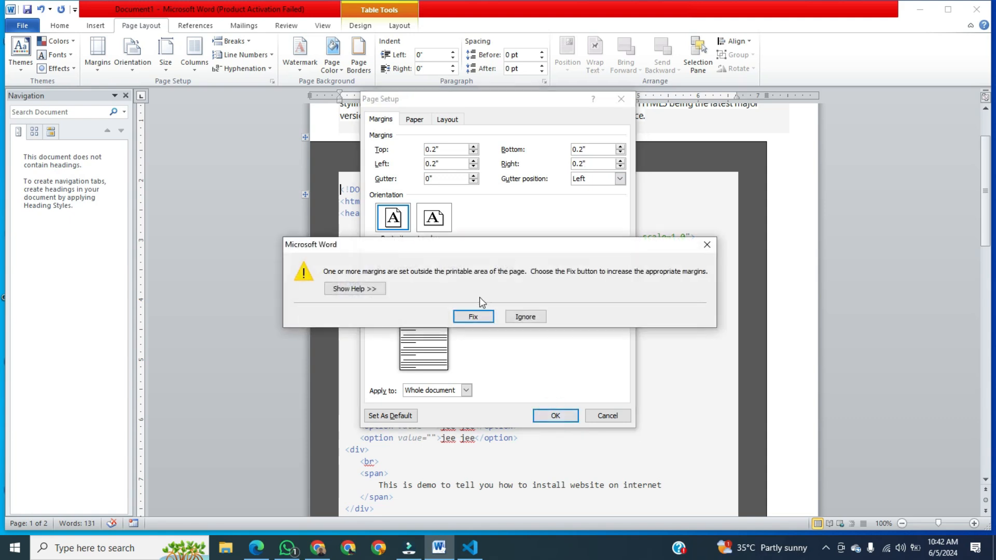
{"action": "left_click", "coordinate": [473, 317]}
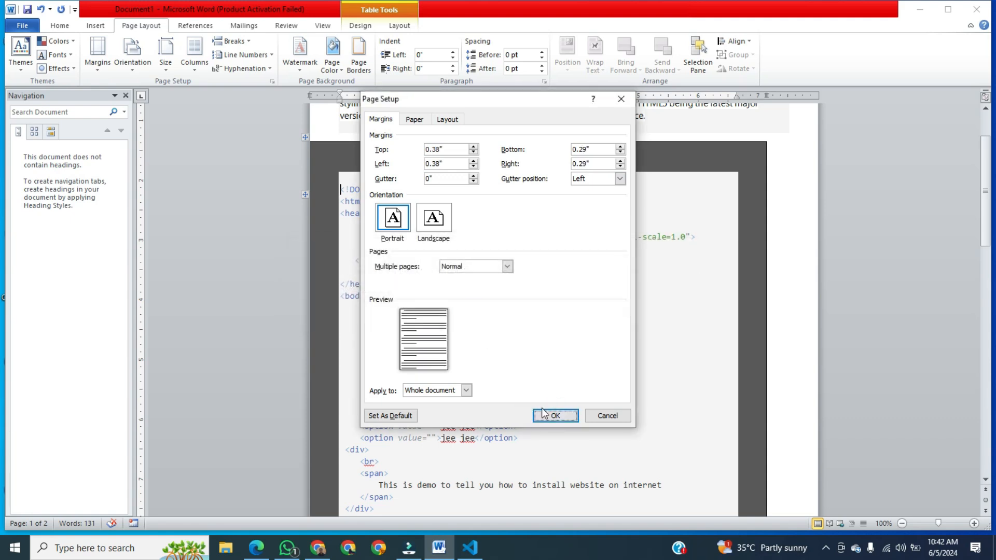
{"action": "left_click", "coordinate": [553, 415]}
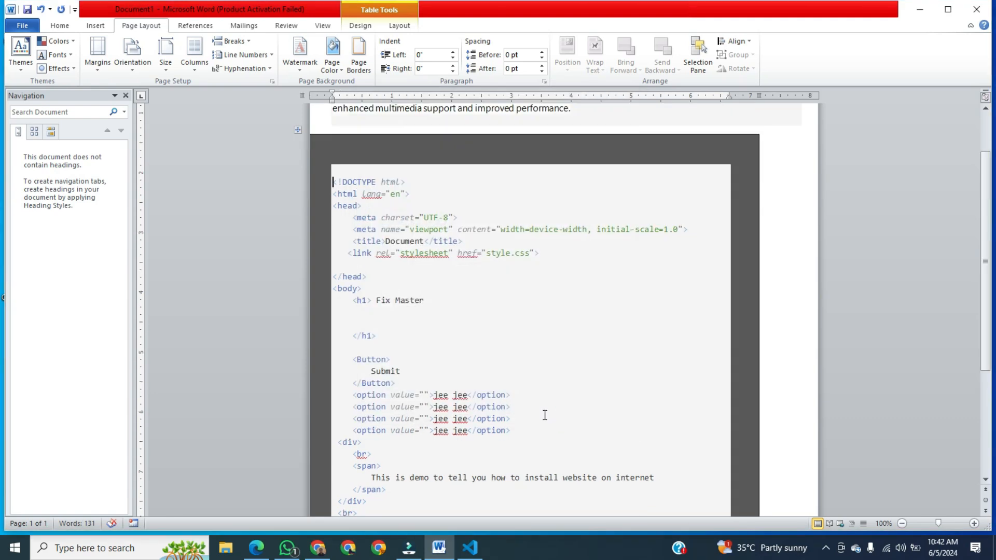
{"action": "scroll", "scroll_direction": "down", "scroll_amount": 3}
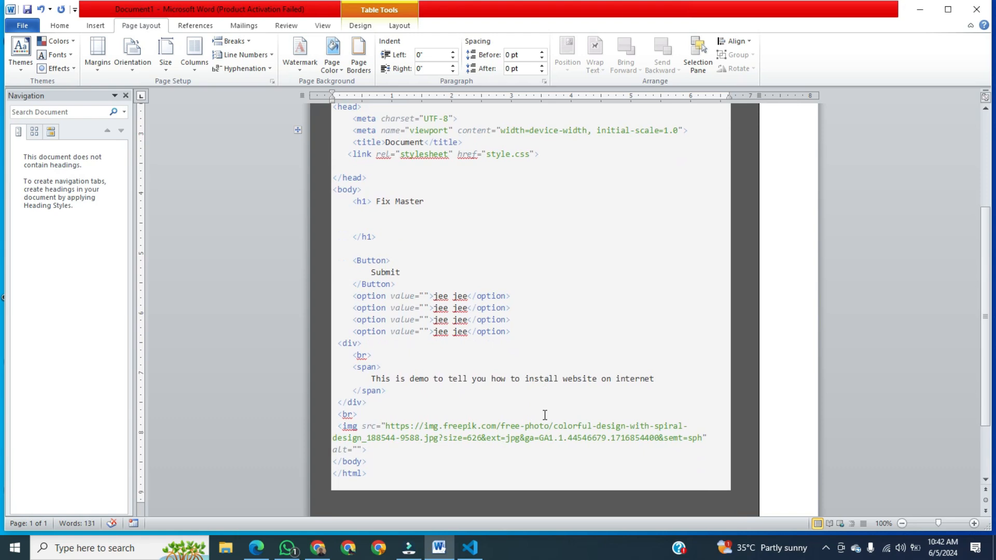
{"action": "scroll", "scroll_direction": "up", "scroll_amount": 3}
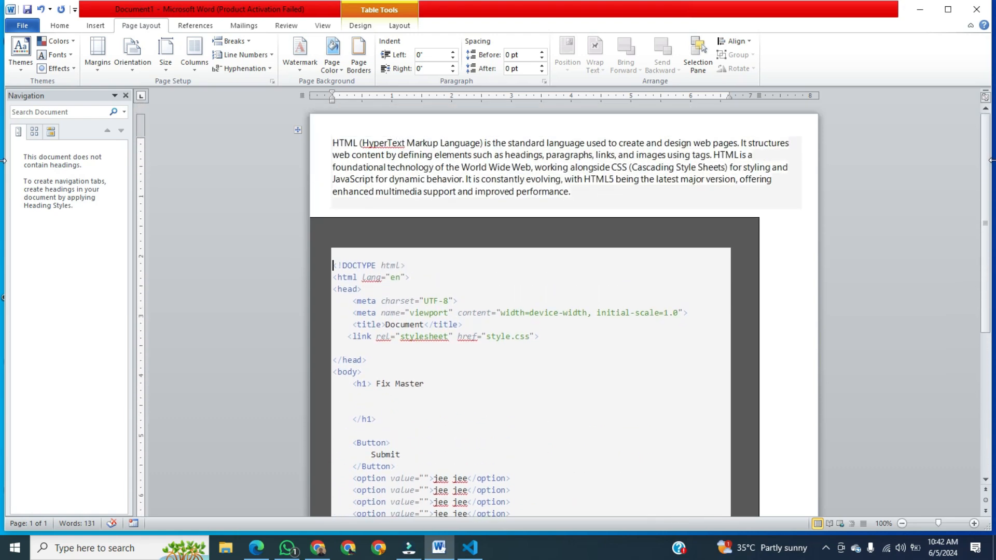
{"action": "scroll", "scroll_direction": "down", "scroll_amount": 3}
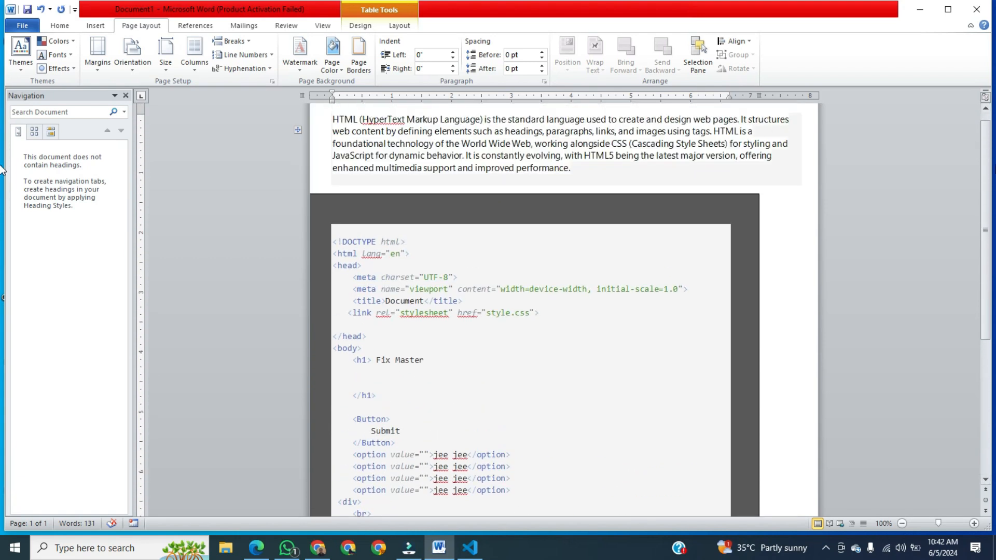